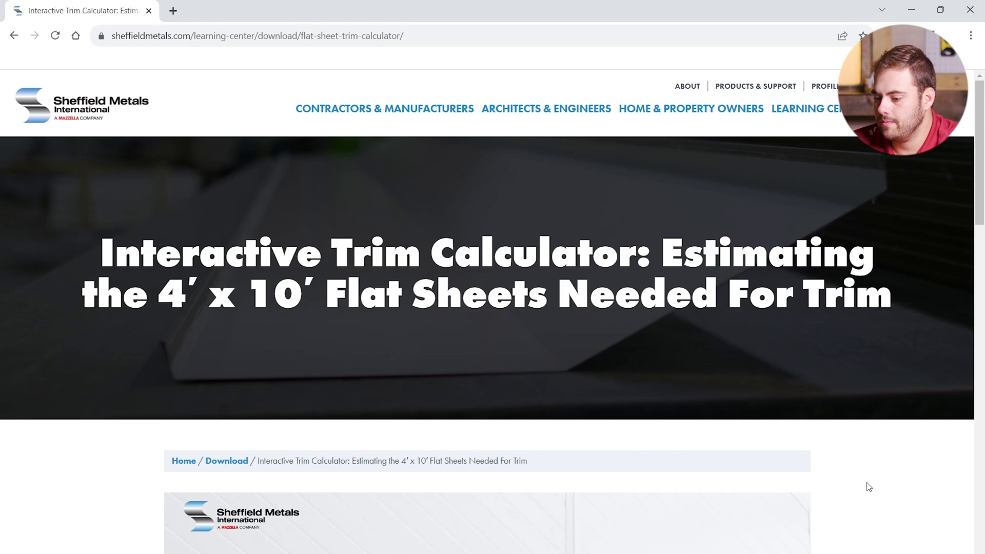
Start the trim calculator so the drip edge question appears with all results at zero.
{"action": "scroll", "scroll_direction": "down", "scroll_amount": 3}
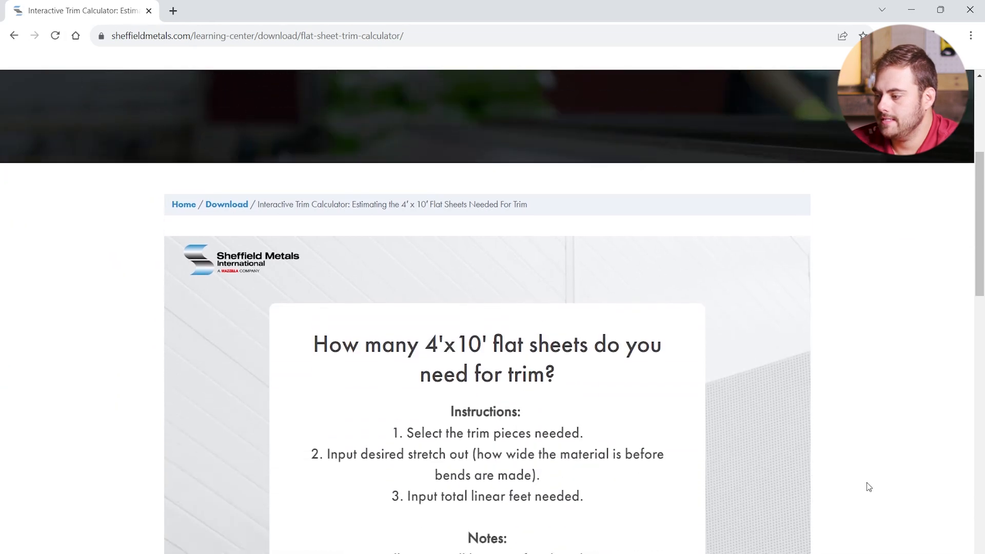
{"action": "scroll", "scroll_direction": "down", "scroll_amount": 3}
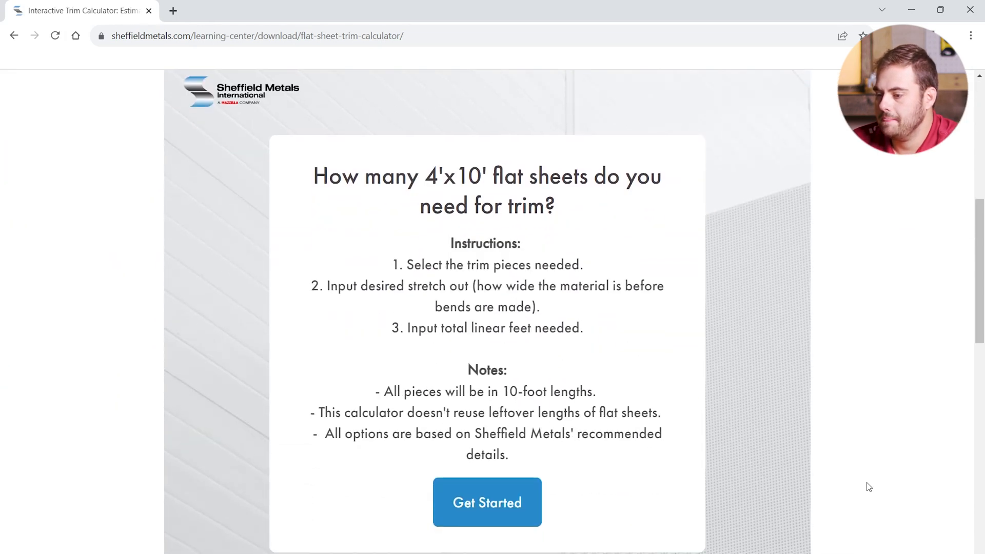
{"action": "scroll", "scroll_direction": "down", "scroll_amount": 3}
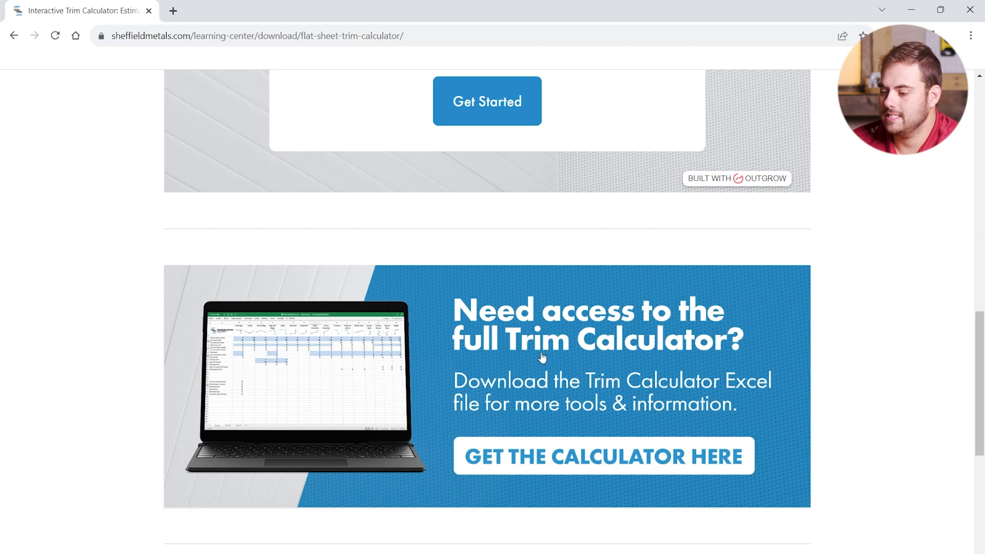
{"action": "mouse_move", "coordinate": [908, 350]}
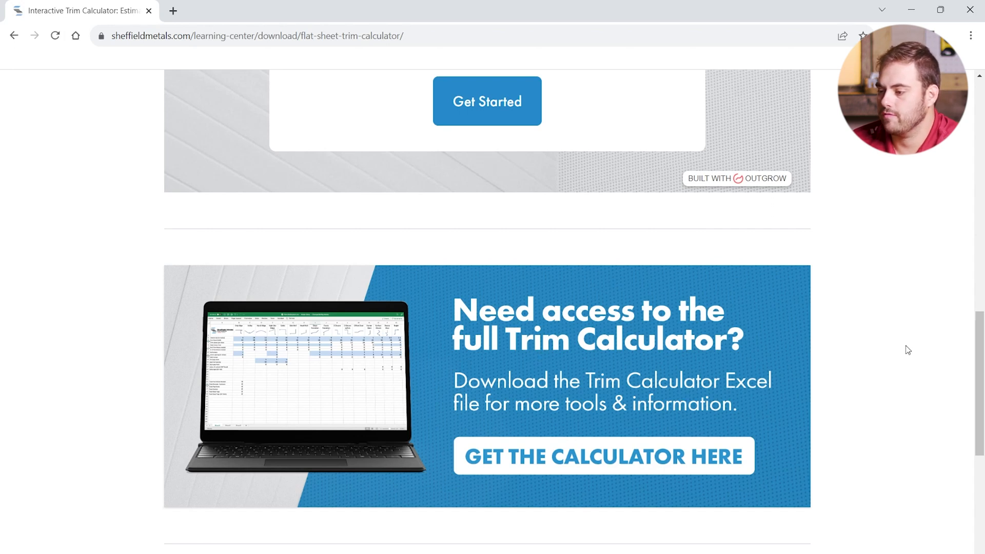
{"action": "scroll", "scroll_direction": "up", "scroll_amount": 3}
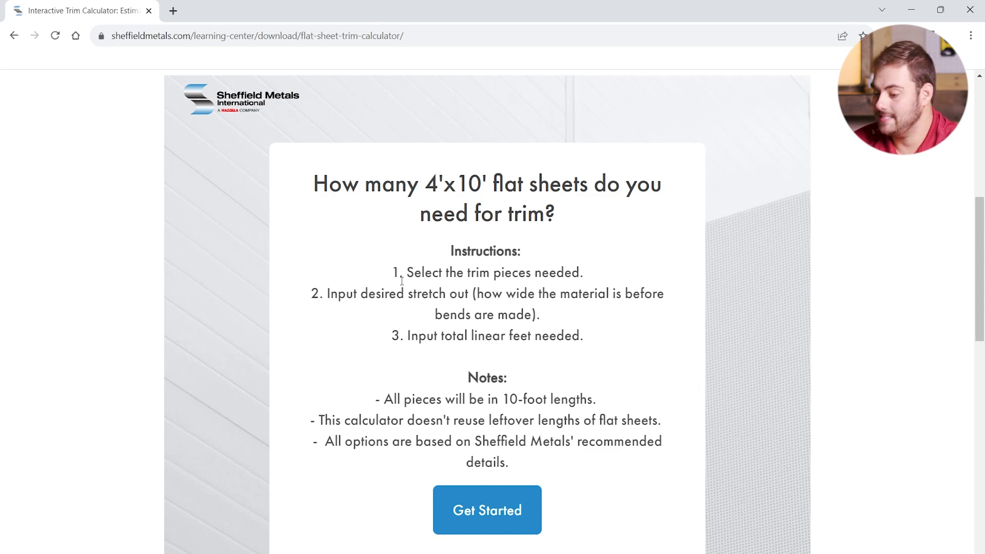
{"action": "mouse_move", "coordinate": [446, 507]}
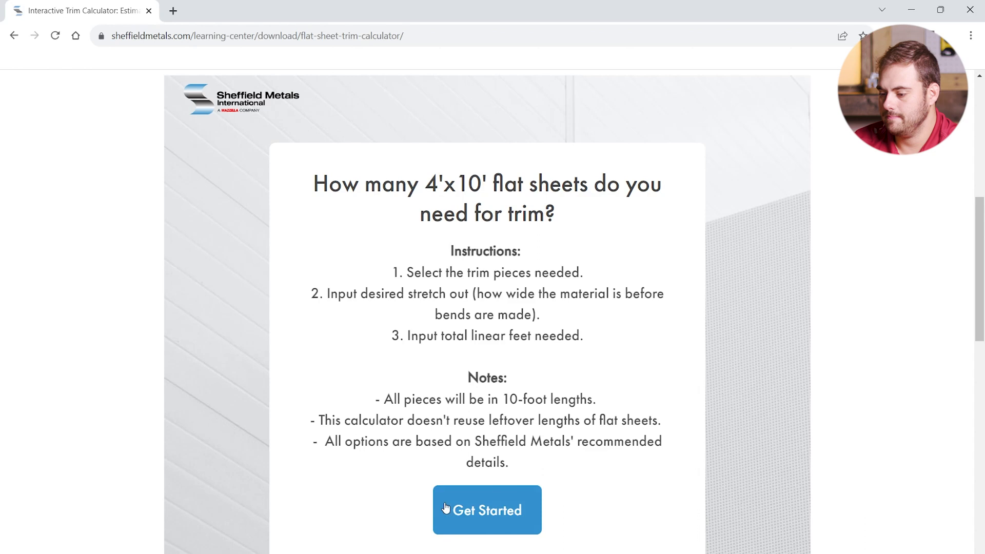
{"action": "left_click", "coordinate": [486, 510]}
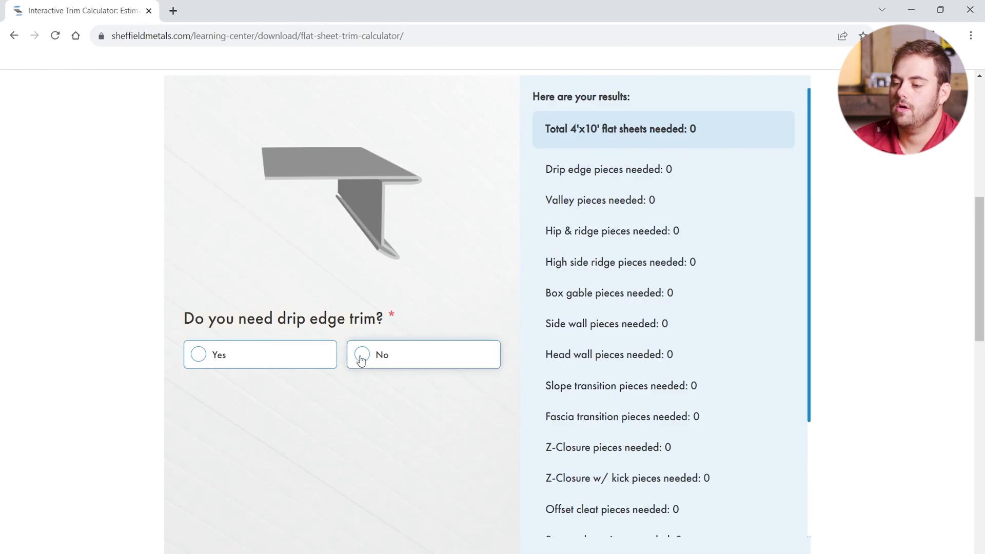
{"action": "mouse_move", "coordinate": [379, 228]}
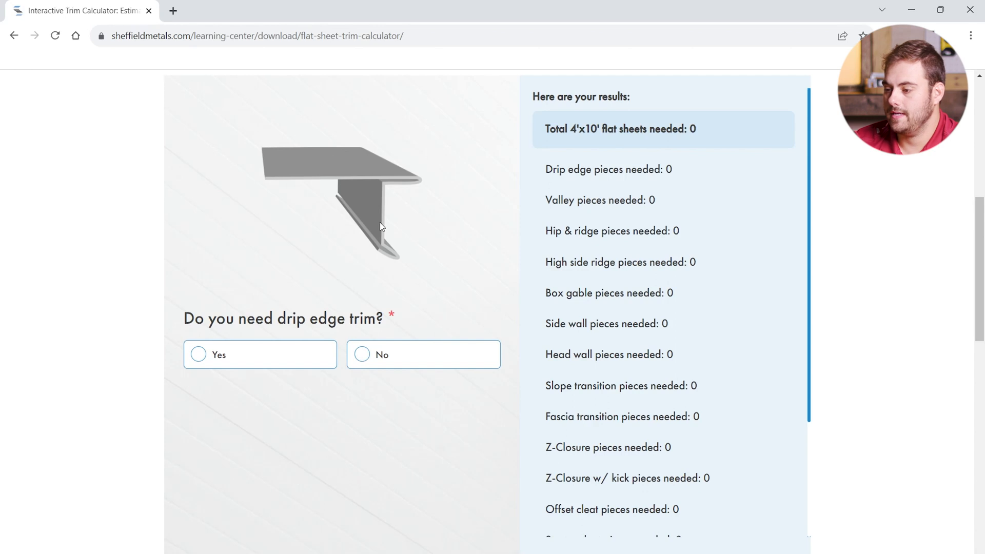
{"action": "mouse_move", "coordinate": [687, 326]}
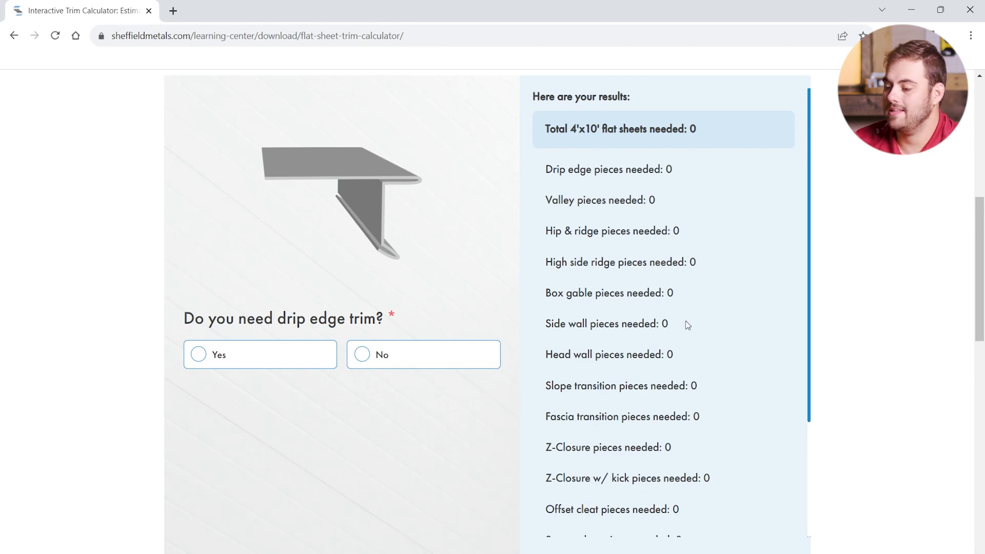
{"action": "mouse_move", "coordinate": [607, 148]}
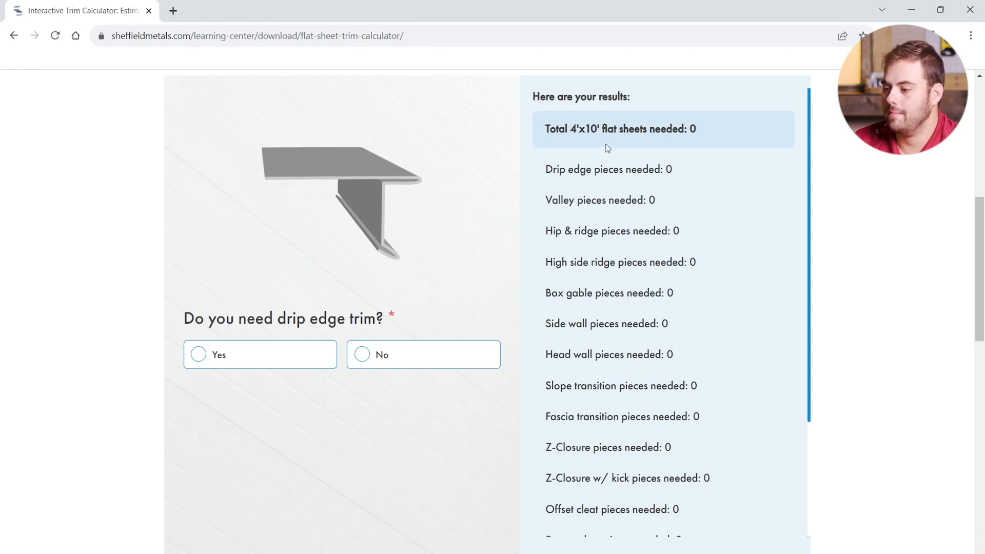
{"action": "mouse_move", "coordinate": [620, 127]}
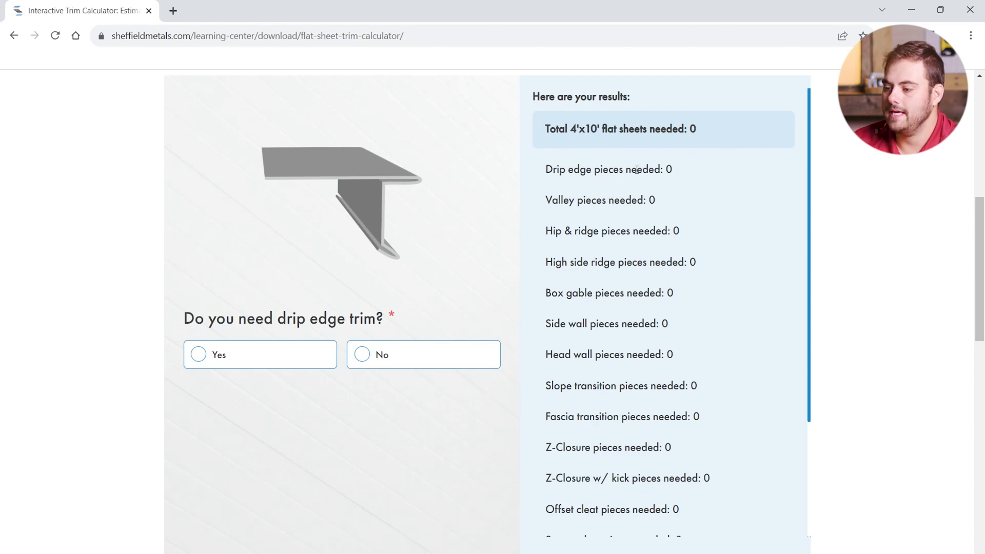
Review the full results panel down to the start-over option, all counts still zero.
{"action": "scroll", "scroll_direction": "down", "scroll_amount": 3}
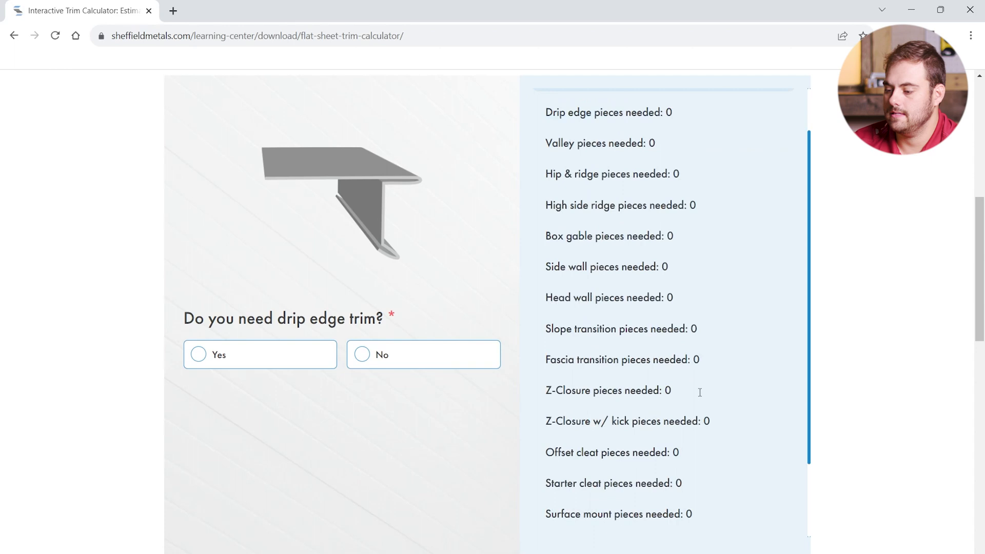
{"action": "scroll", "scroll_direction": "down", "scroll_amount": 3}
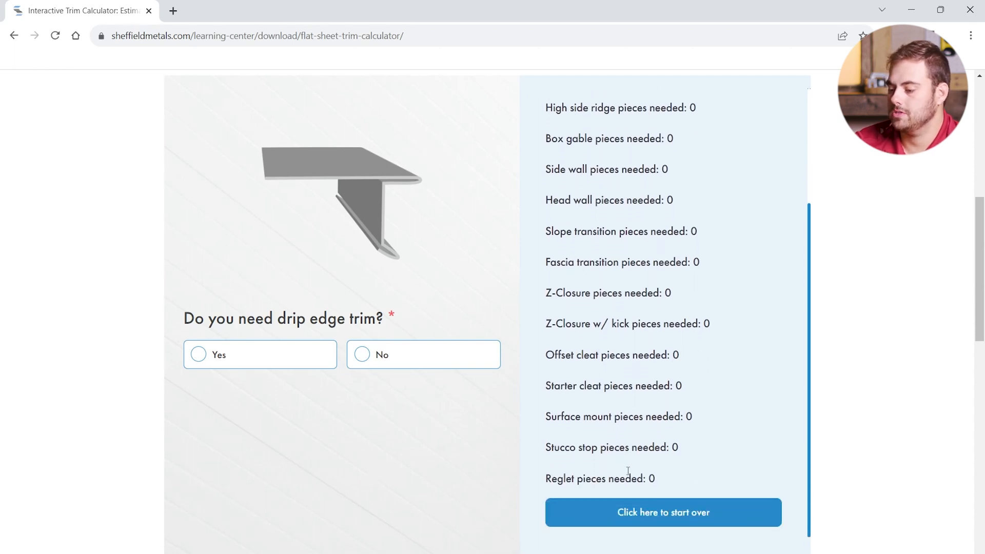
{"action": "mouse_move", "coordinate": [626, 513]}
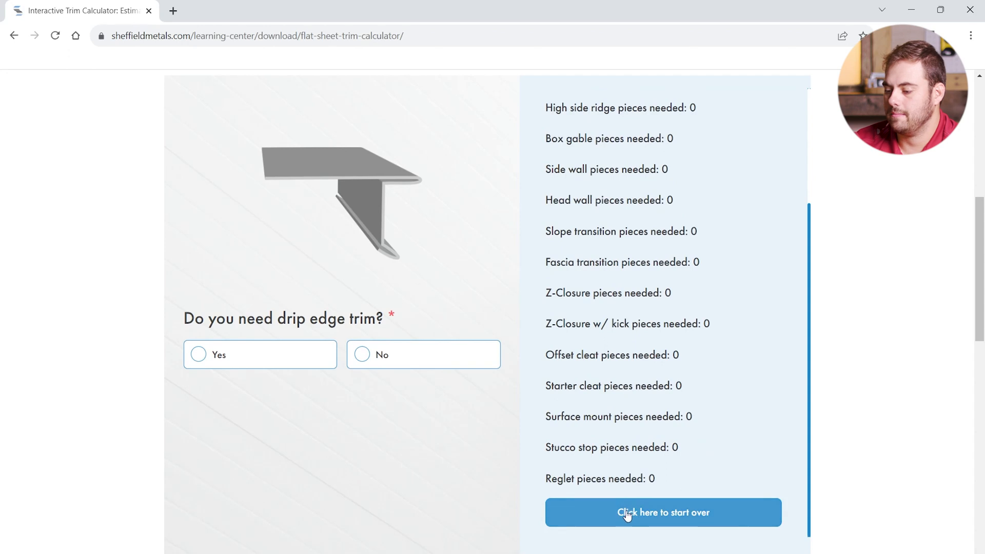
{"action": "scroll", "scroll_direction": "up", "scroll_amount": 3}
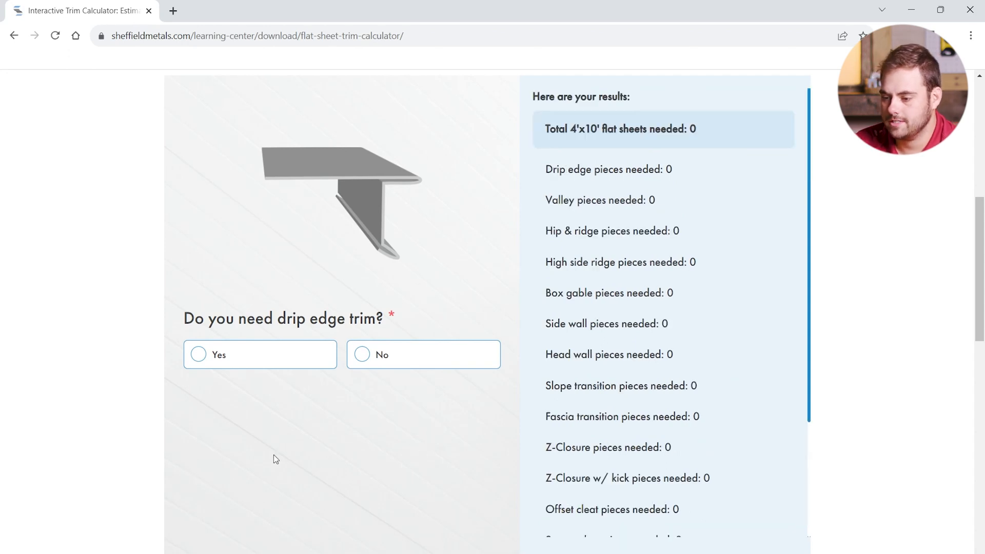
{"action": "mouse_move", "coordinate": [252, 362]}
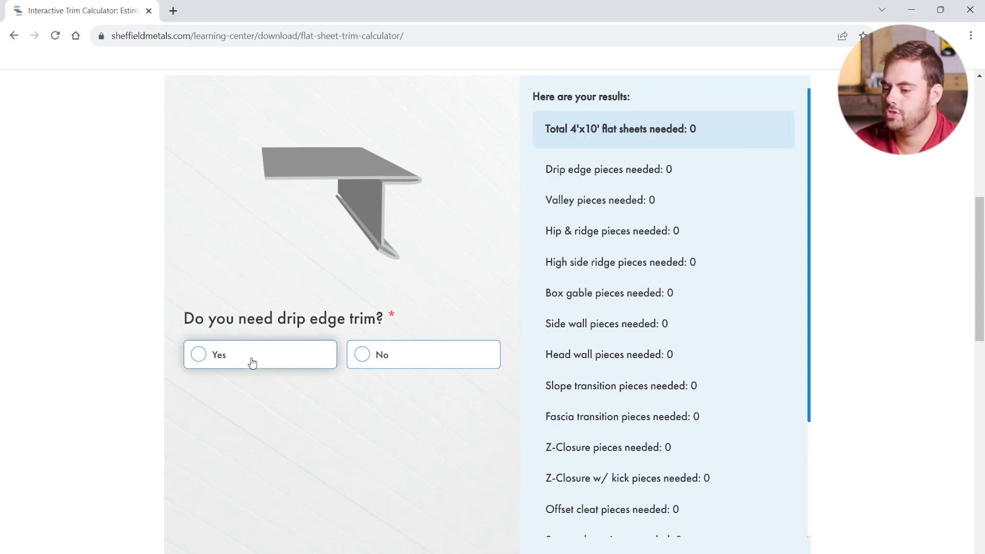
Answer Yes to drip edge trim, keep 8" stretch out and enter 400 linear feet.
{"action": "left_click", "coordinate": [197, 354]}
{"action": "type", "text": "8"}
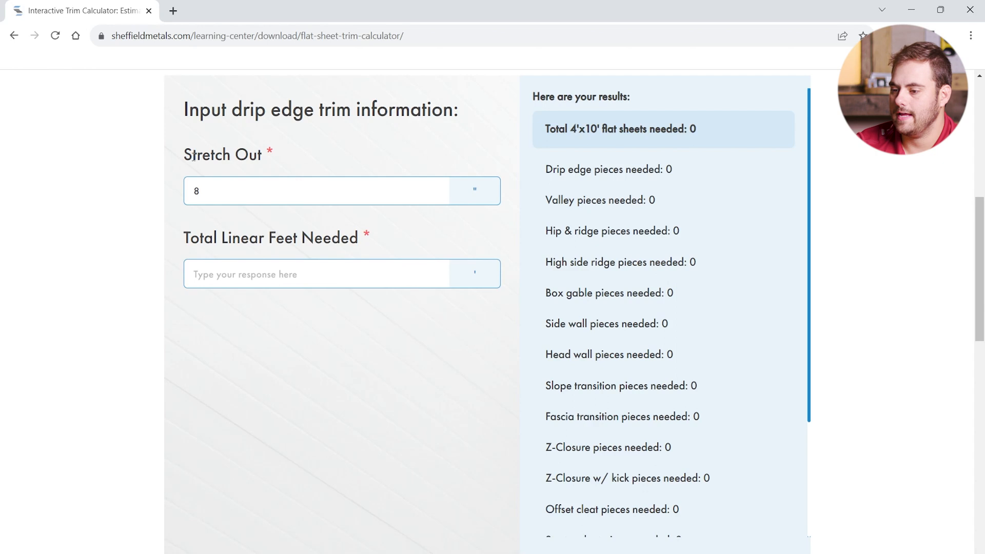
{"action": "left_click", "coordinate": [317, 191]}
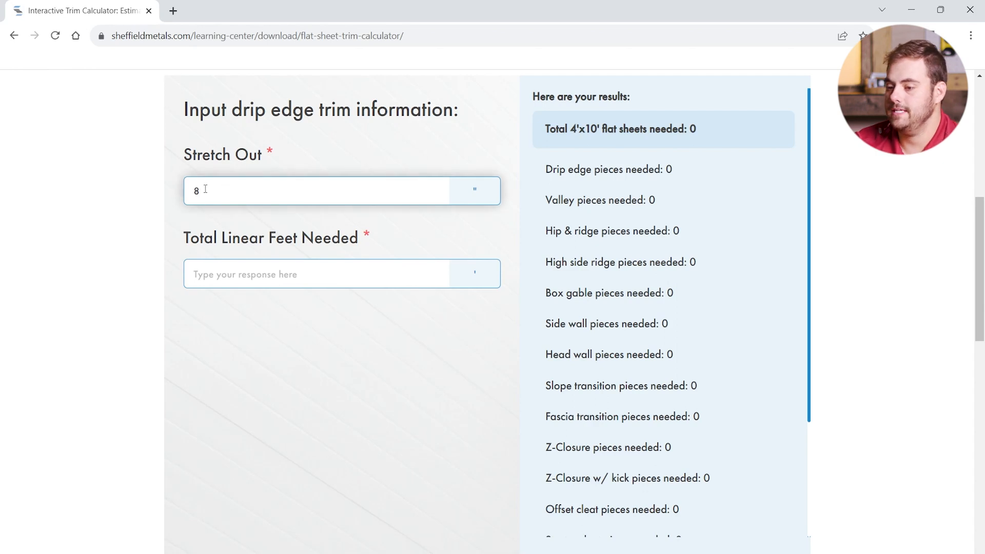
{"action": "double_click", "coordinate": [195, 190]}
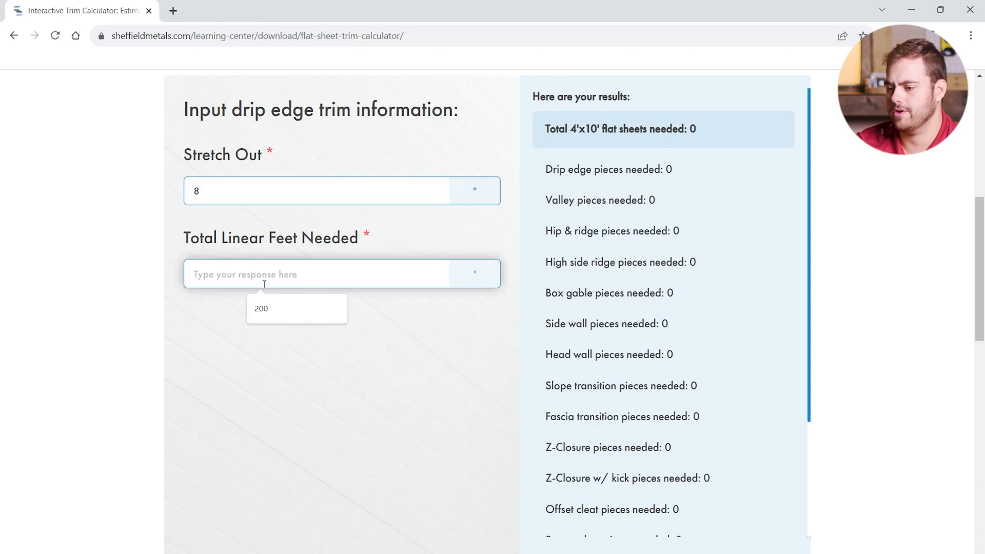
{"action": "type", "text": "4"}
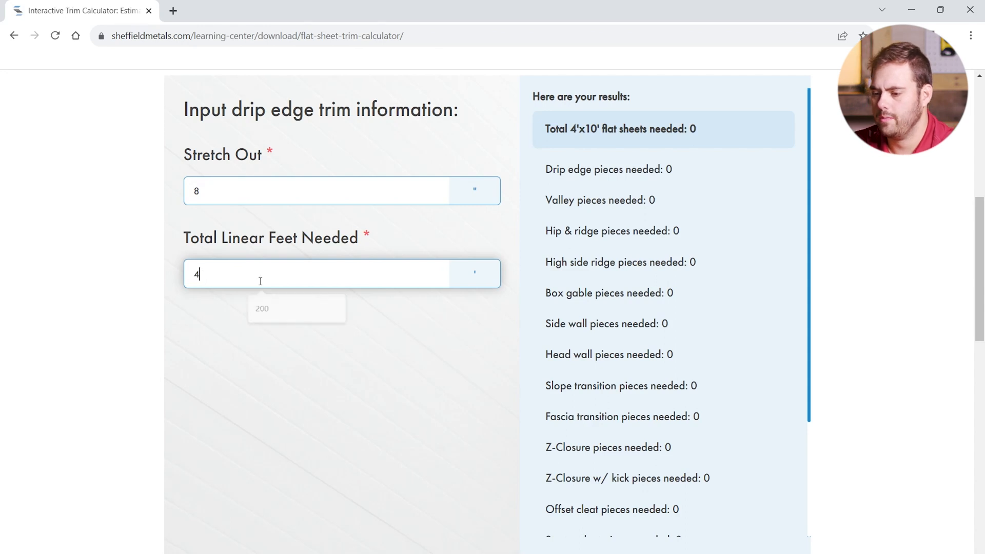
{"action": "type", "text": "00"}
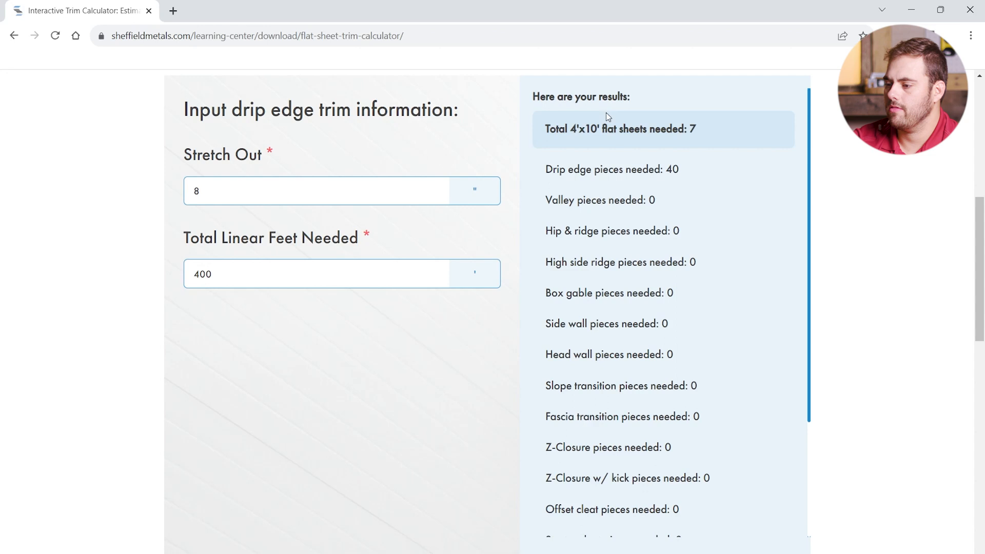
{"action": "mouse_move", "coordinate": [582, 145]}
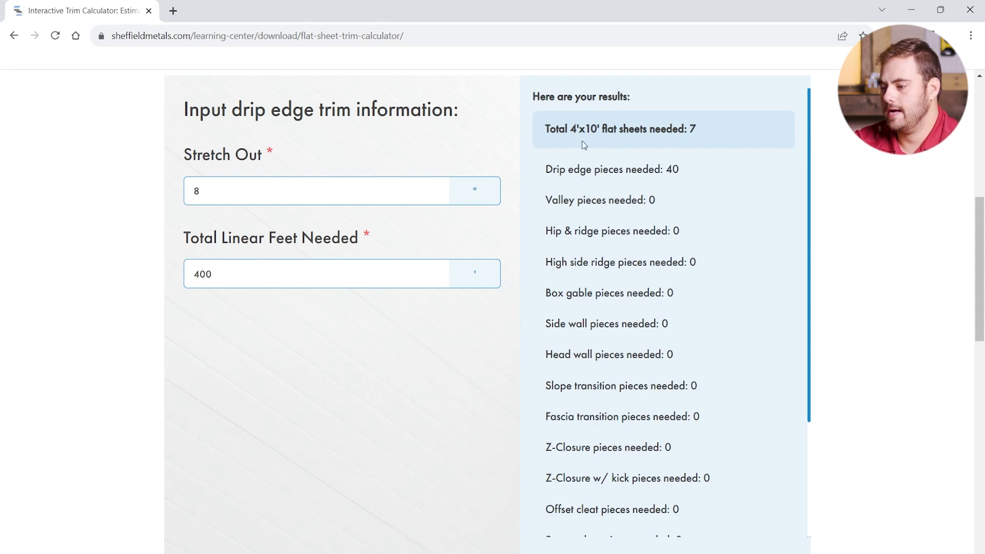
{"action": "mouse_move", "coordinate": [667, 170]}
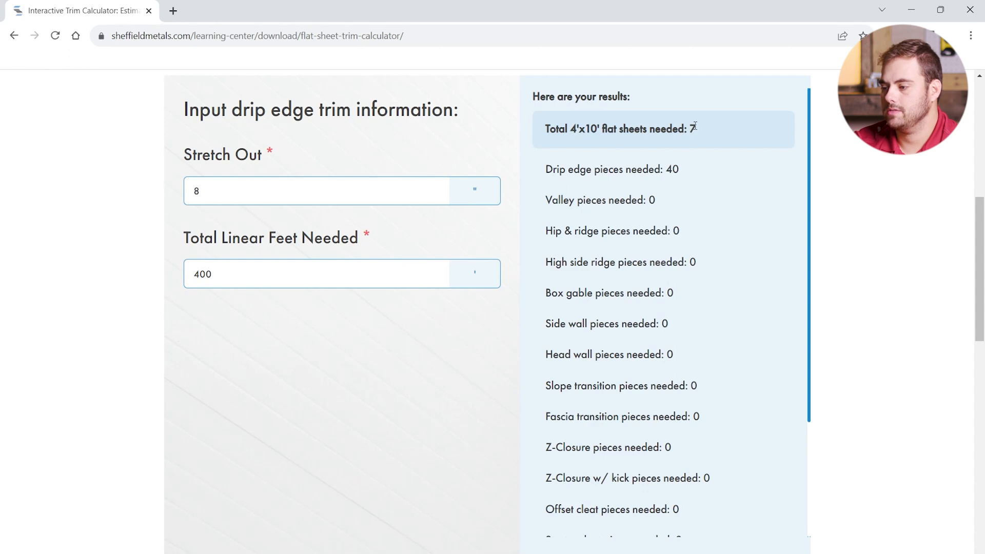
{"action": "mouse_move", "coordinate": [573, 130]}
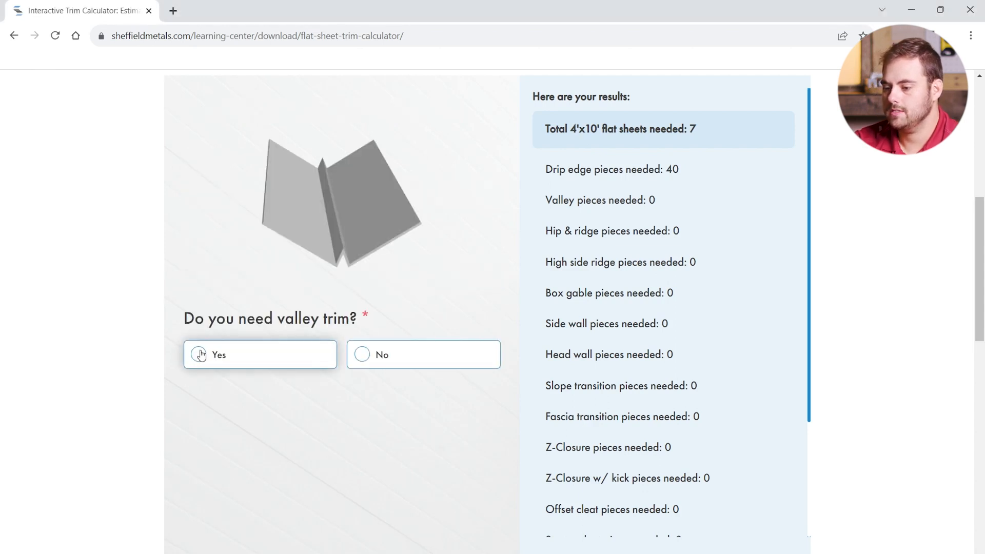
Answer Yes to valley trim and enter 80 linear feet at 24" stretch out.
{"action": "left_click", "coordinate": [200, 353]}
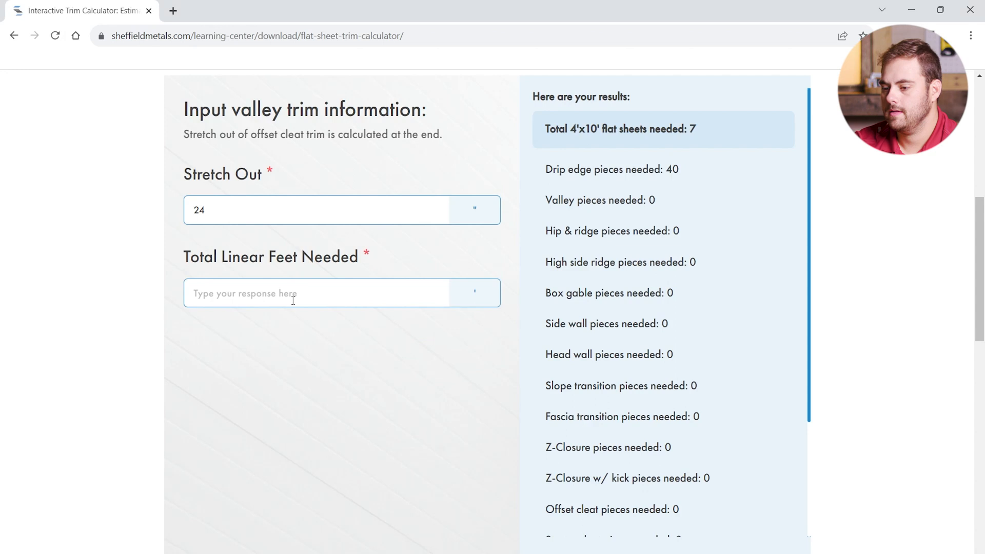
{"action": "type", "text": "80"}
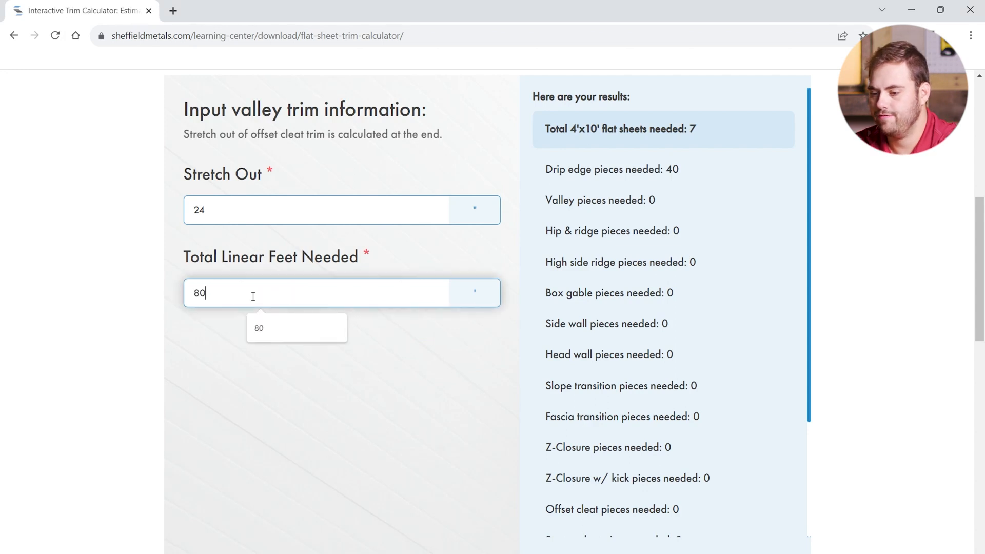
{"action": "left_click", "coordinate": [314, 209]}
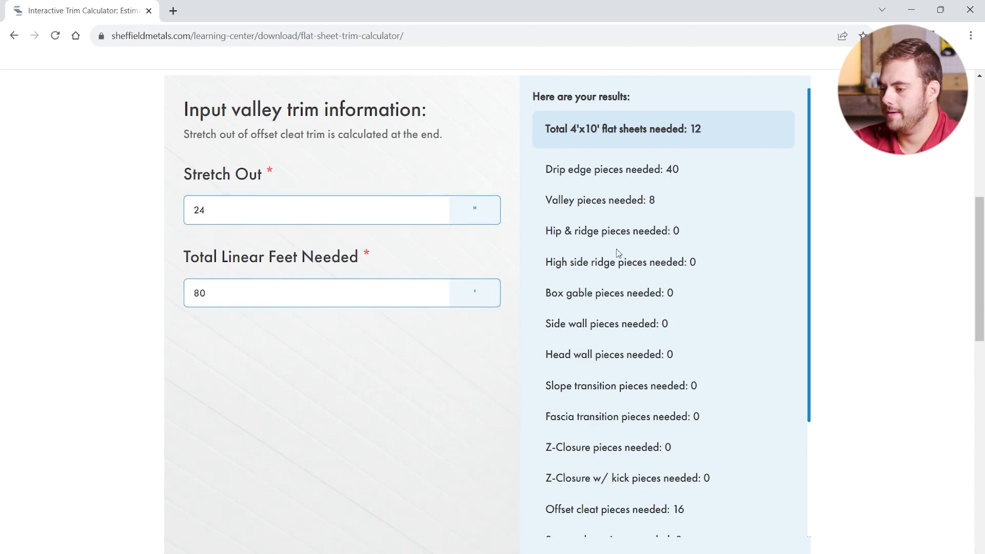
Review the updated results: 8 valley pieces, 16 offset cleats, 12 sheets.
{"action": "double_click", "coordinate": [587, 200]}
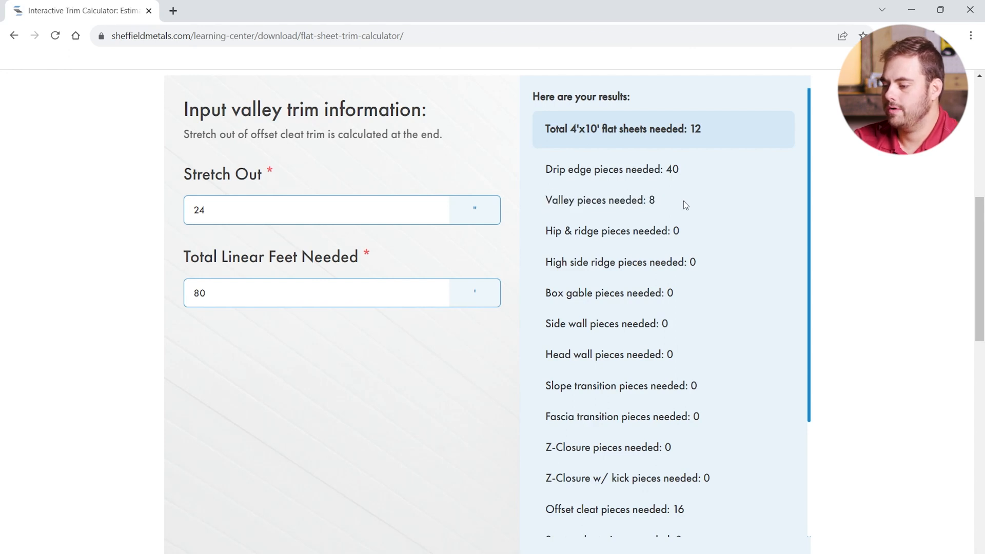
{"action": "scroll", "scroll_direction": "down", "scroll_amount": 3}
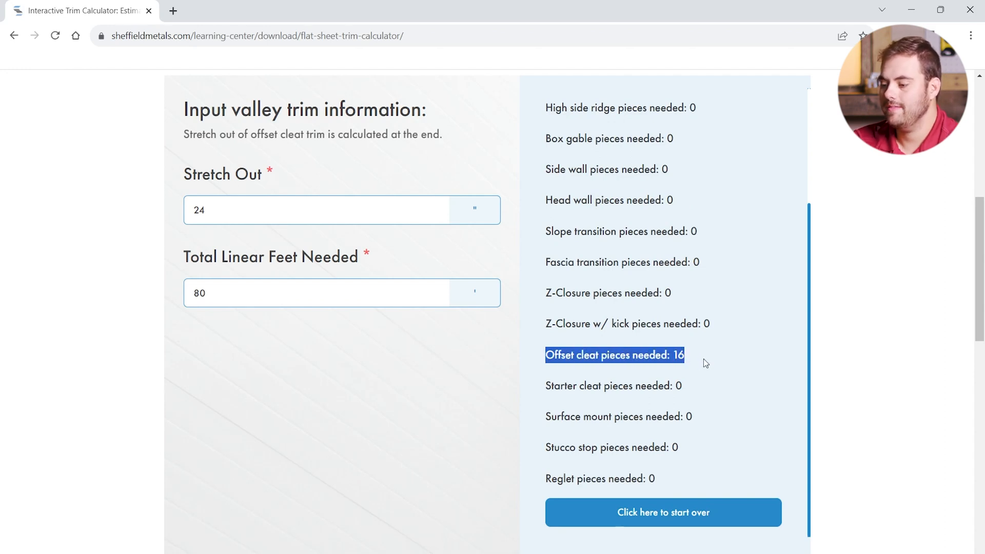
{"action": "mouse_move", "coordinate": [472, 421]}
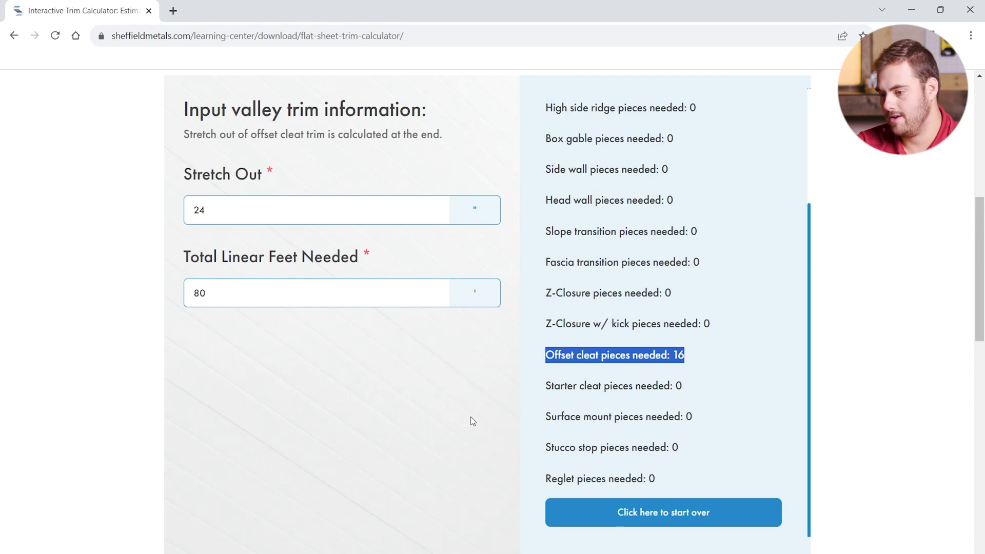
{"action": "left_click", "coordinate": [545, 344]}
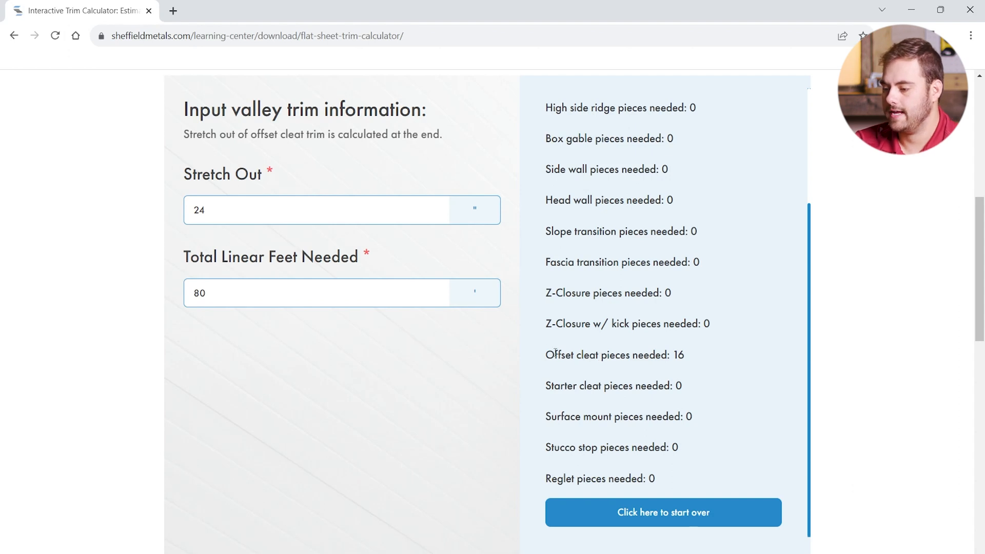
{"action": "scroll", "scroll_direction": "up", "scroll_amount": 3}
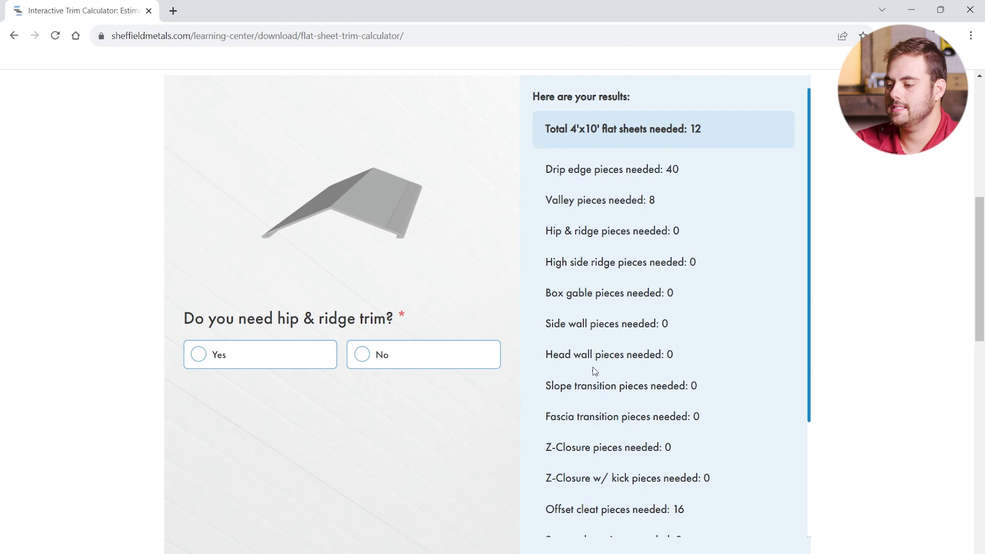
Answer Yes to hip & ridge trim and enter 120 linear feet, giving 12 pieces and 17 sheets.
{"action": "left_click", "coordinate": [198, 353]}
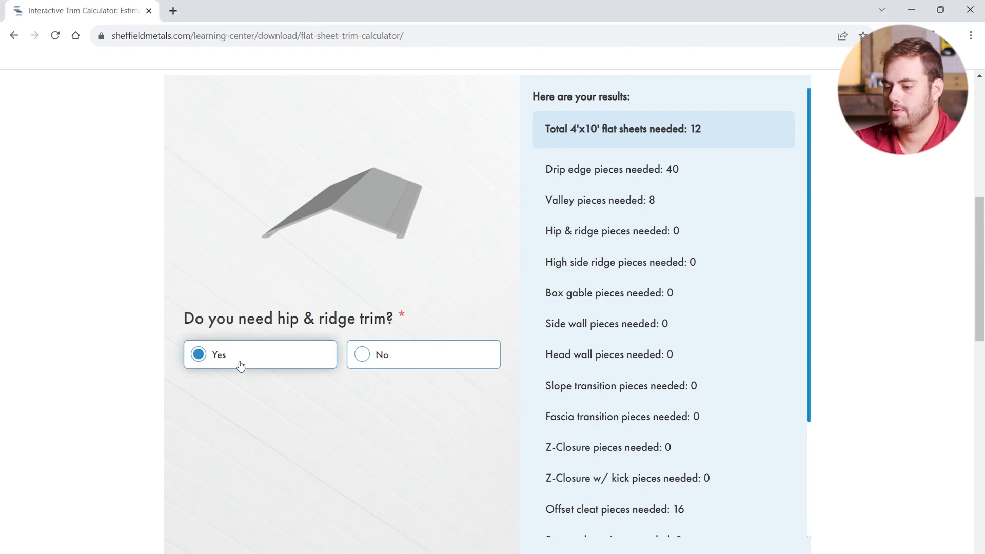
{"action": "left_click", "coordinate": [197, 354]}
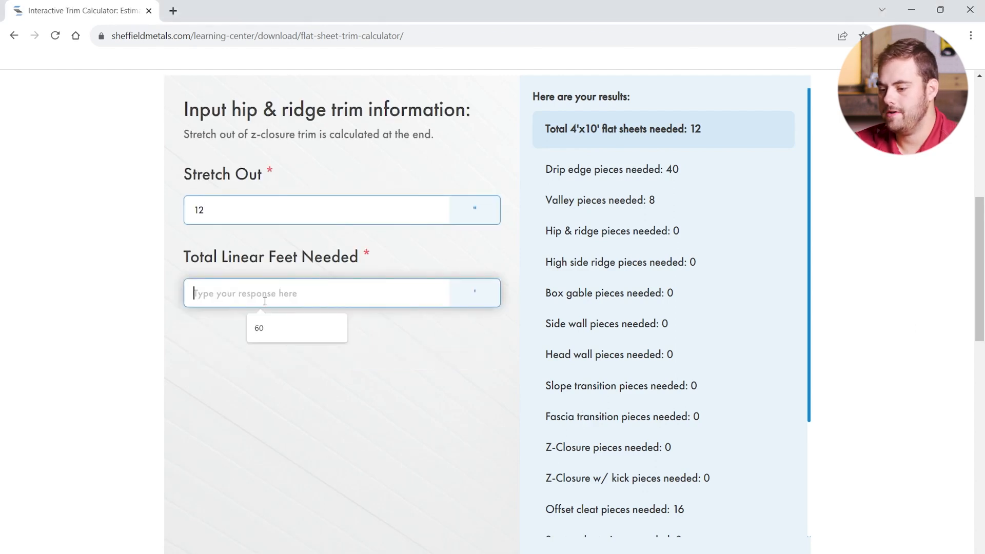
{"action": "type", "text": "120"}
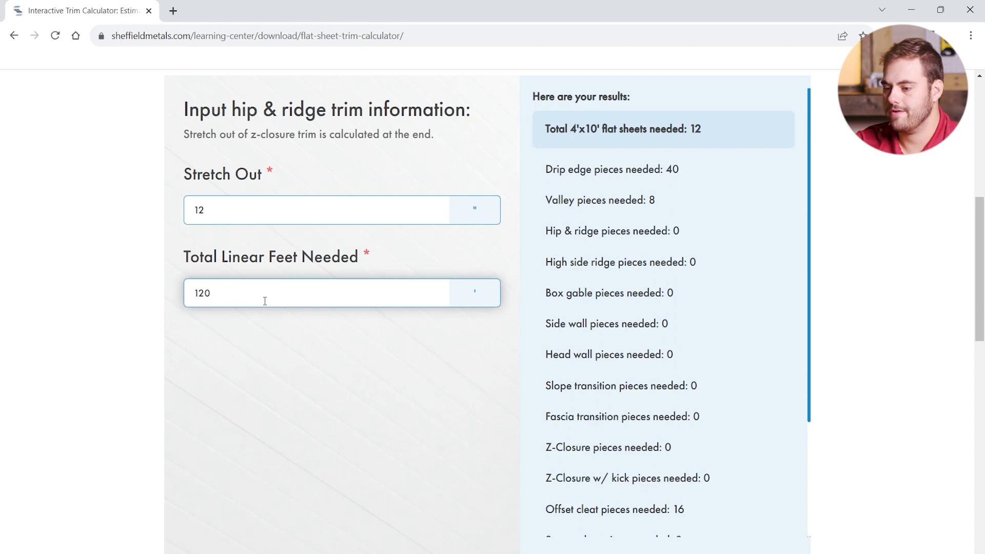
{"action": "mouse_move", "coordinate": [317, 341]}
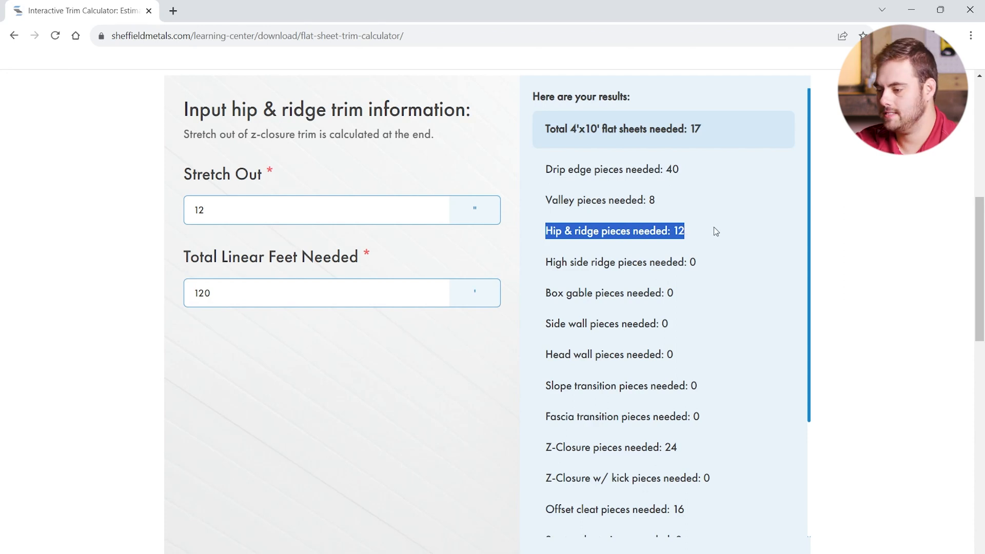
{"action": "scroll", "scroll_direction": "down", "scroll_amount": 3}
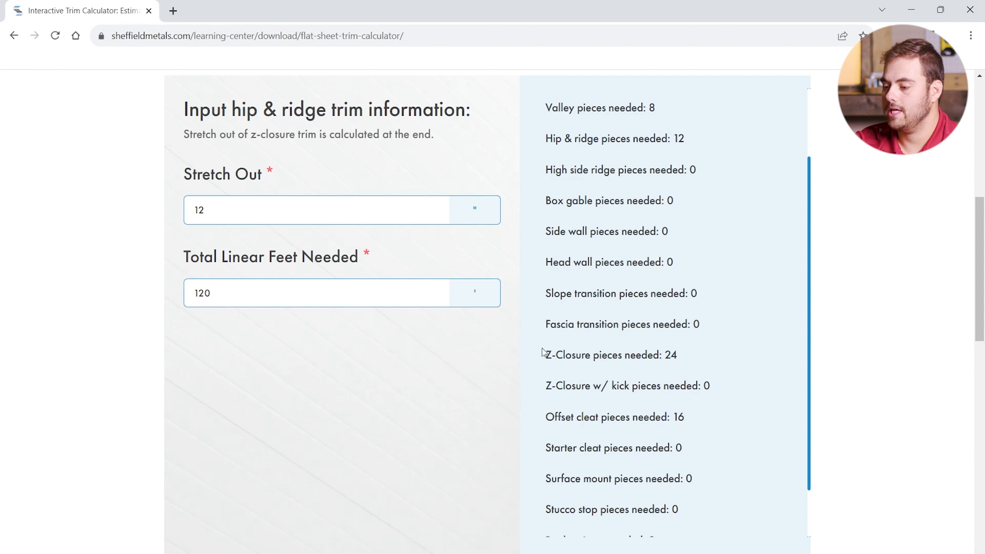
{"action": "mouse_move", "coordinate": [691, 359]}
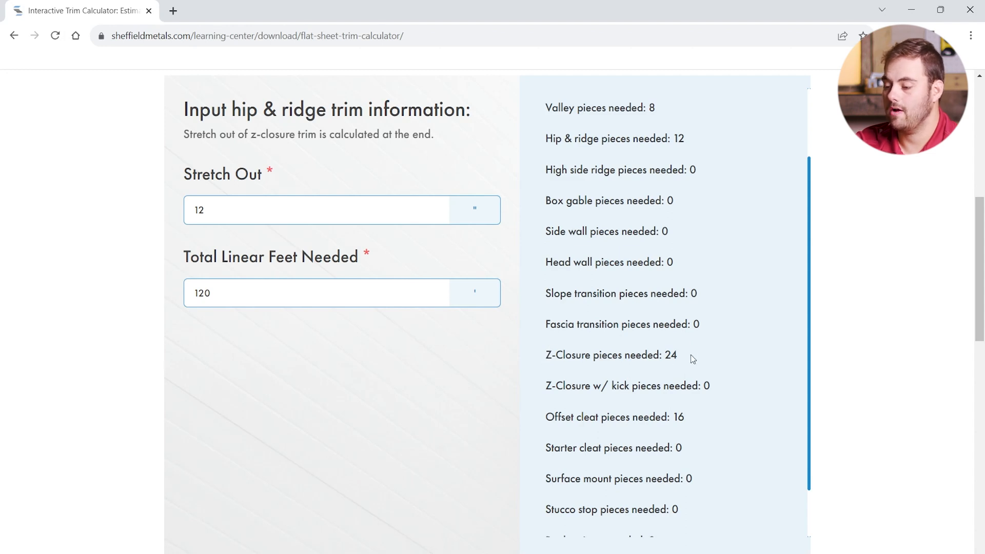
{"action": "mouse_move", "coordinate": [438, 391]}
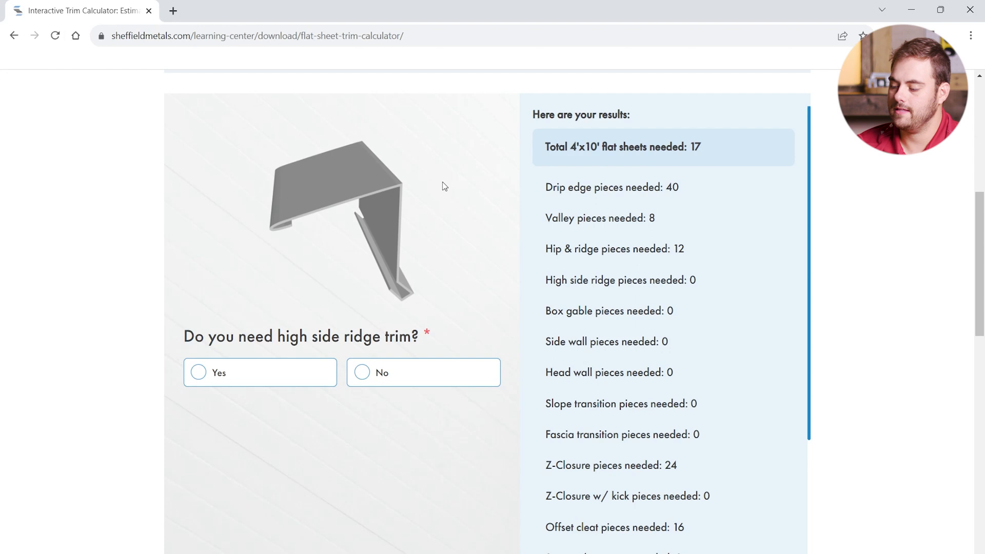
{"action": "mouse_move", "coordinate": [416, 368]}
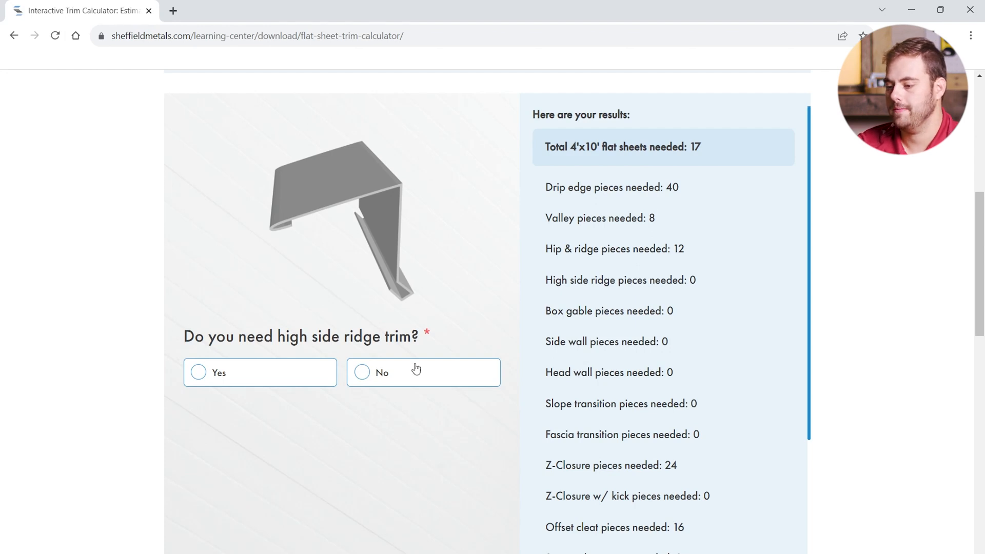
Decline high side ridge trim, then add box gable trim at 180 linear feet for 26 sheets.
{"action": "left_click", "coordinate": [362, 372]}
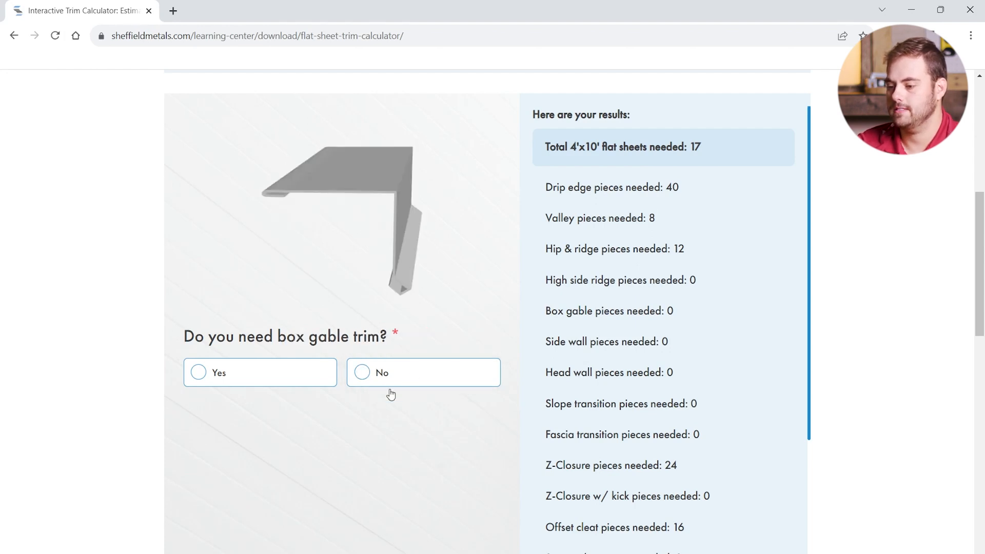
{"action": "left_click", "coordinate": [198, 371]}
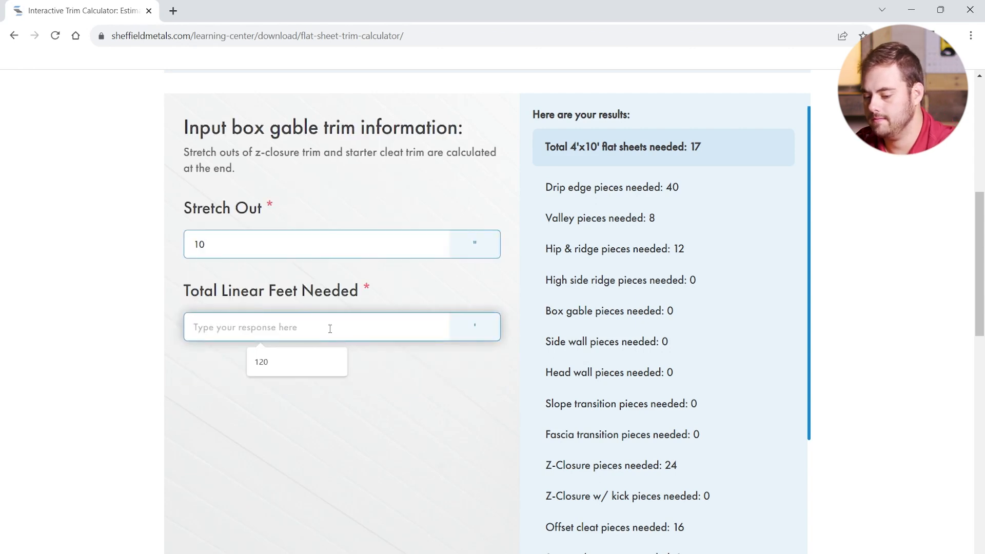
{"action": "type", "text": "180"}
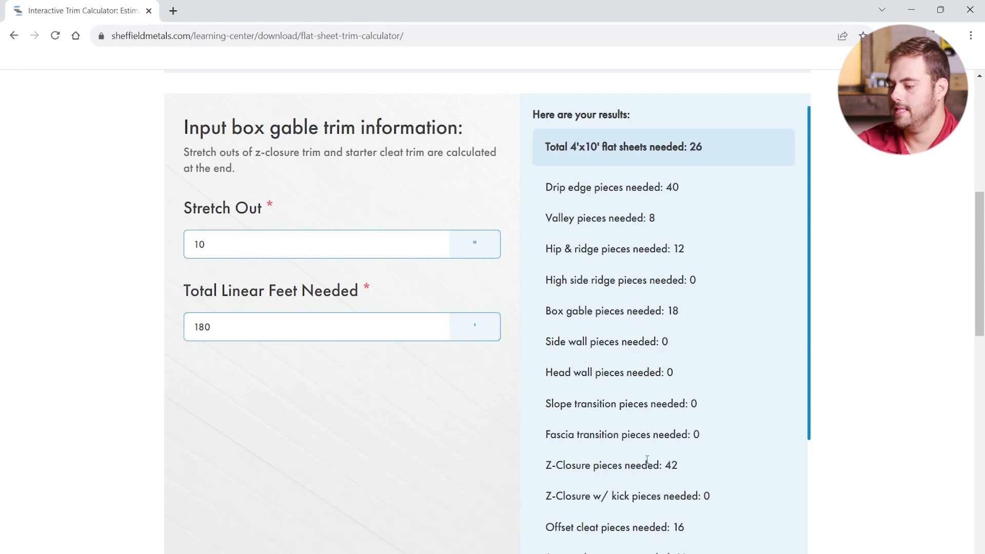
{"action": "scroll", "scroll_direction": "down", "scroll_amount": 3}
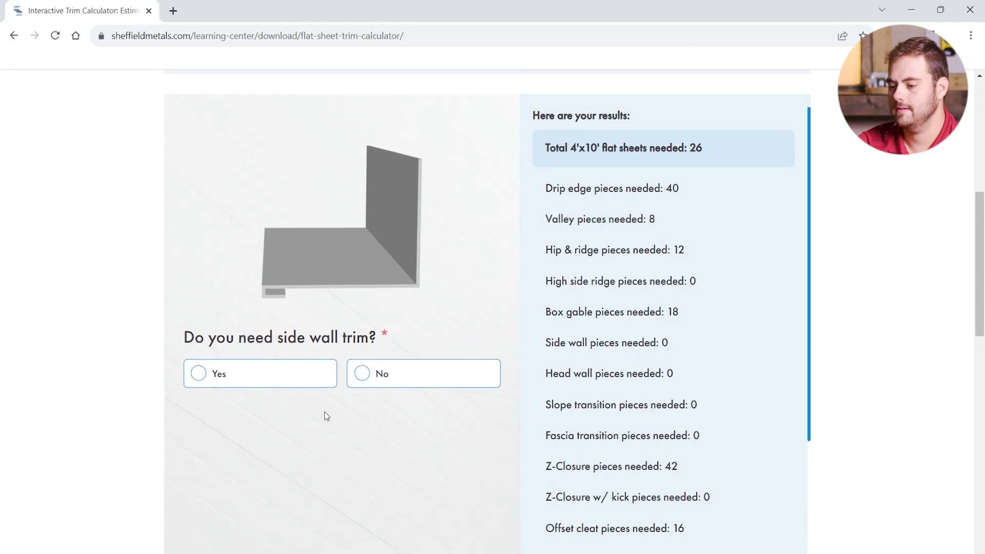
Answer No to side wall, head wall and fascia transition trim.
{"action": "left_click", "coordinate": [362, 374]}
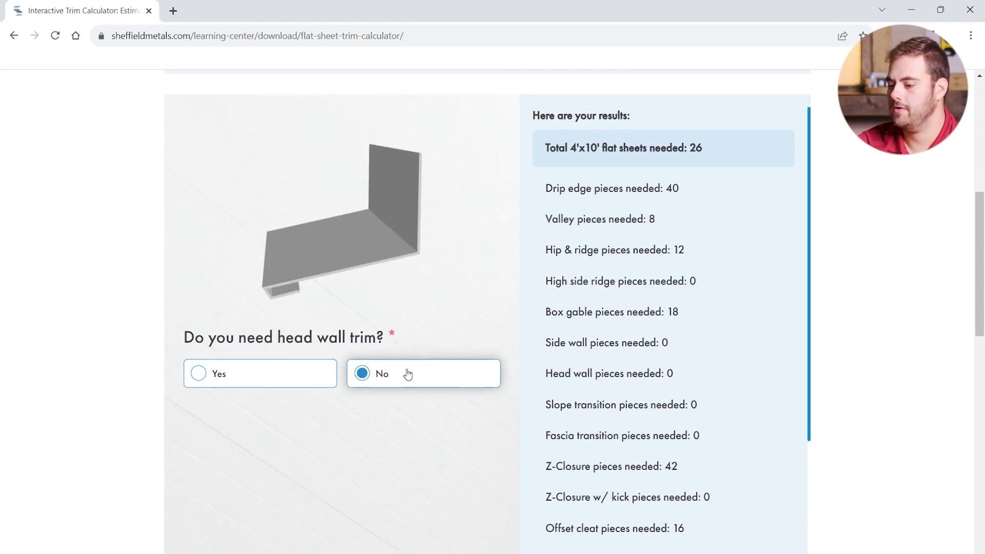
{"action": "left_click", "coordinate": [362, 374]}
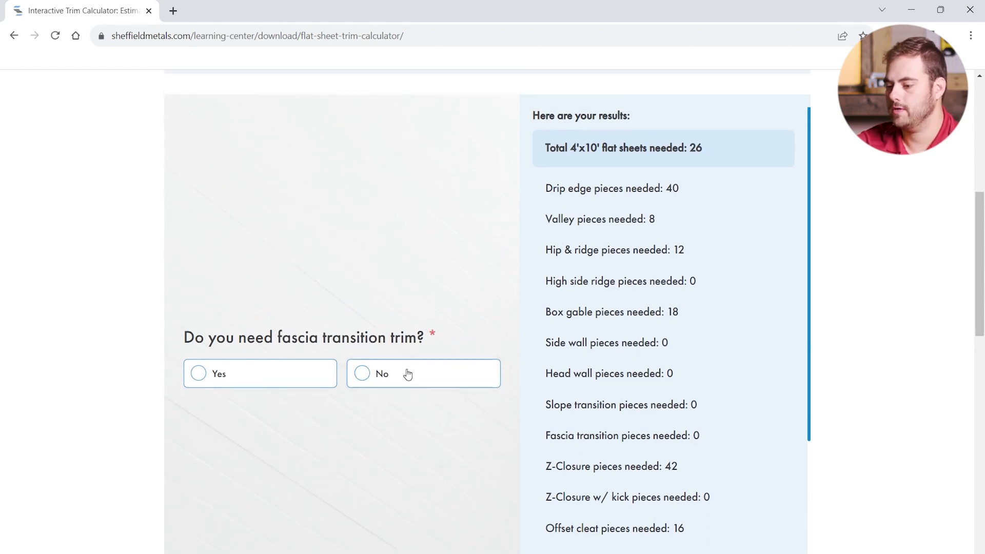
{"action": "left_click", "coordinate": [362, 373]}
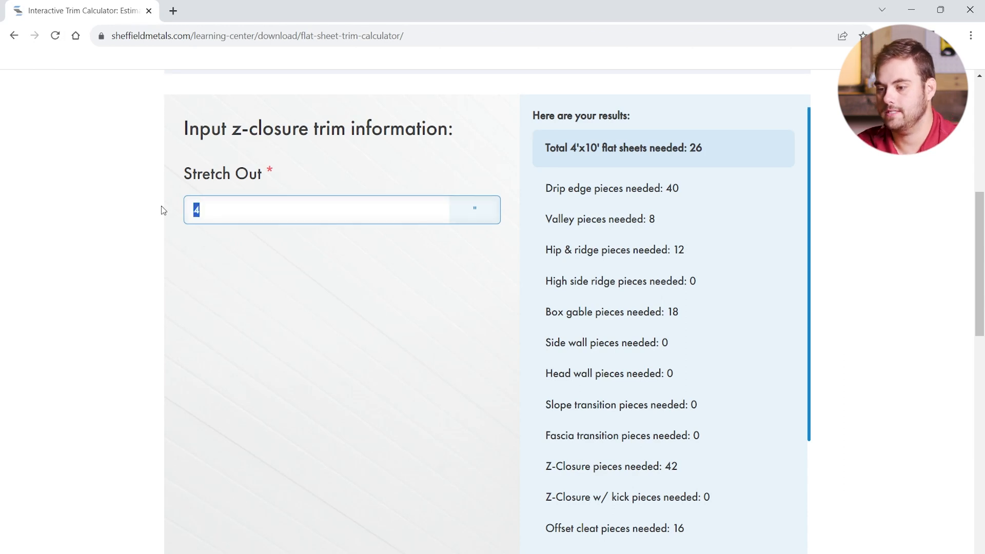
Enter 6" z-closure stretch out and advance through the remaining cleat steps to the thank-you page.
{"action": "type", "text": "6"}
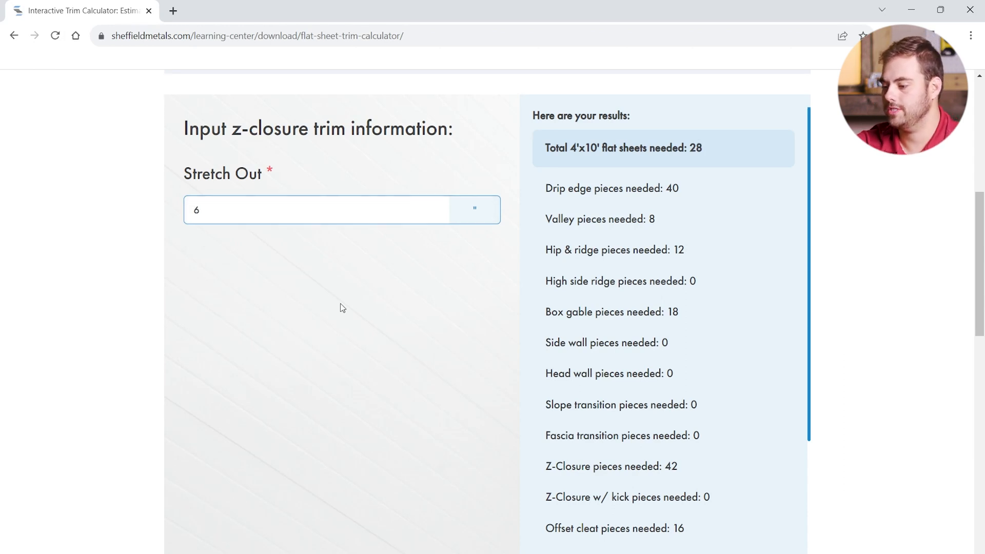
{"action": "scroll", "scroll_direction": "down", "scroll_amount": 3}
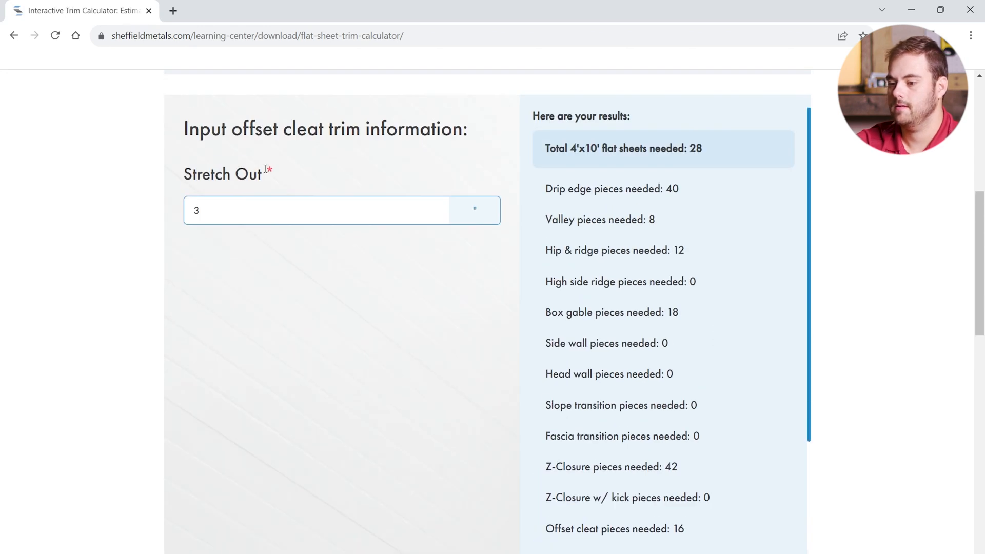
{"action": "scroll", "scroll_direction": "down", "scroll_amount": 3}
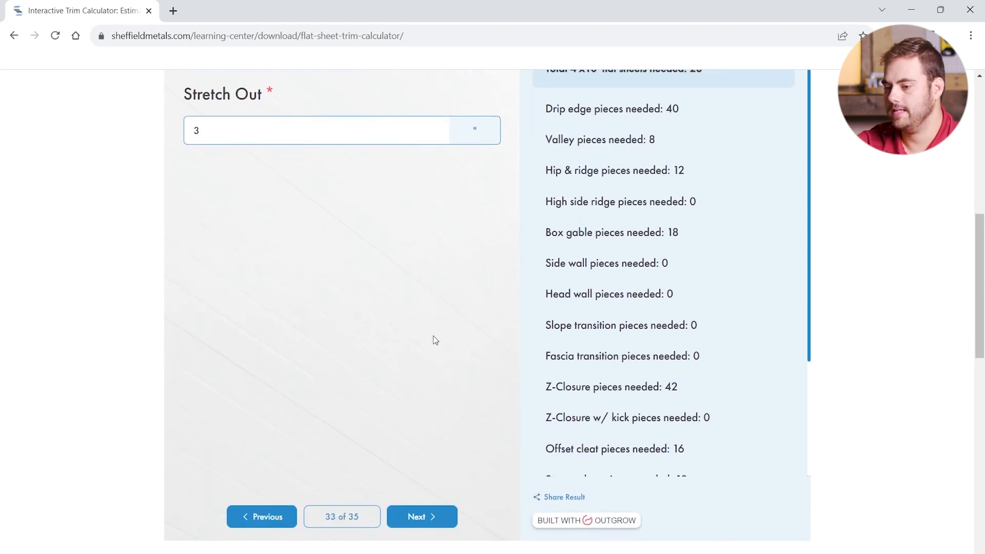
{"action": "left_click", "coordinate": [422, 516]}
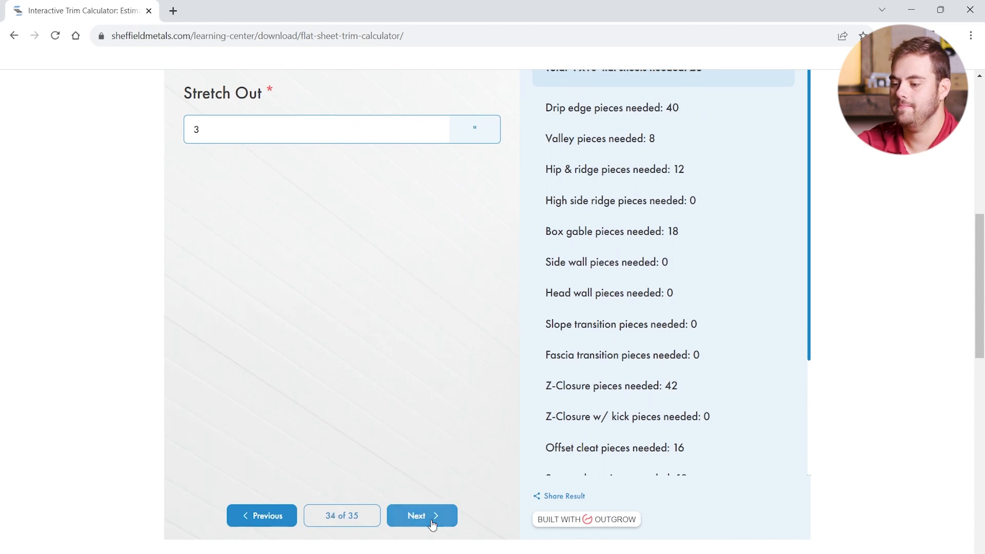
{"action": "scroll", "scroll_direction": "up", "scroll_amount": 3}
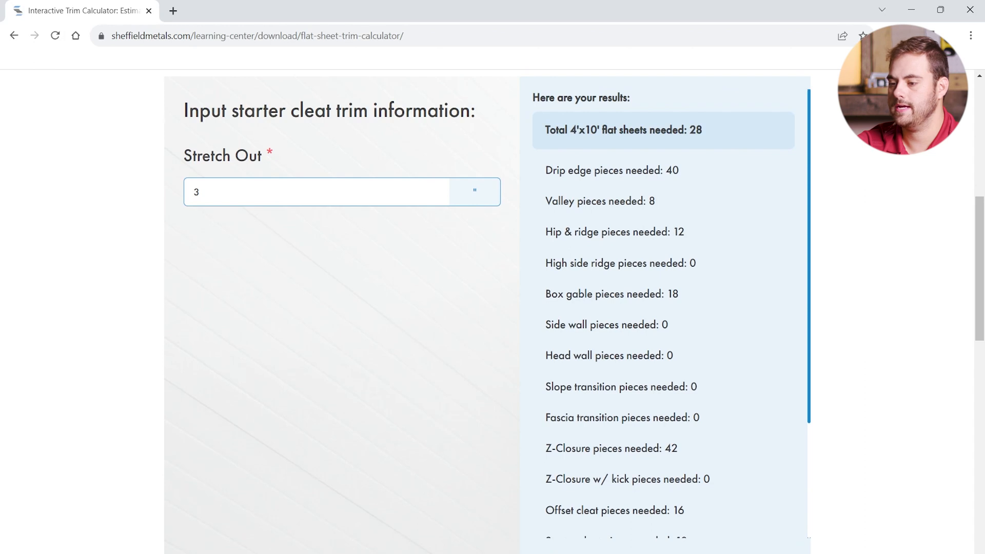
{"action": "scroll", "scroll_direction": "up", "scroll_amount": 3}
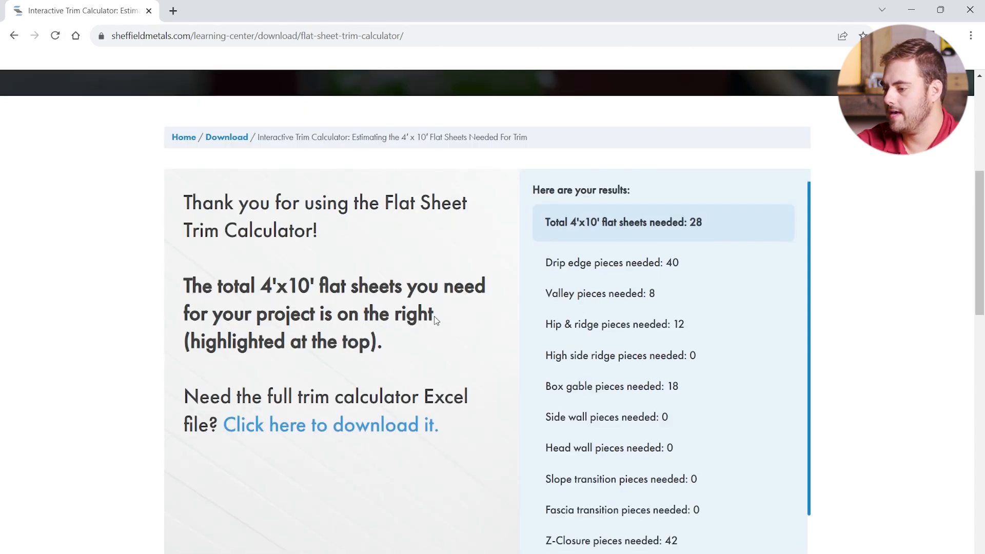
{"action": "mouse_move", "coordinate": [587, 414]}
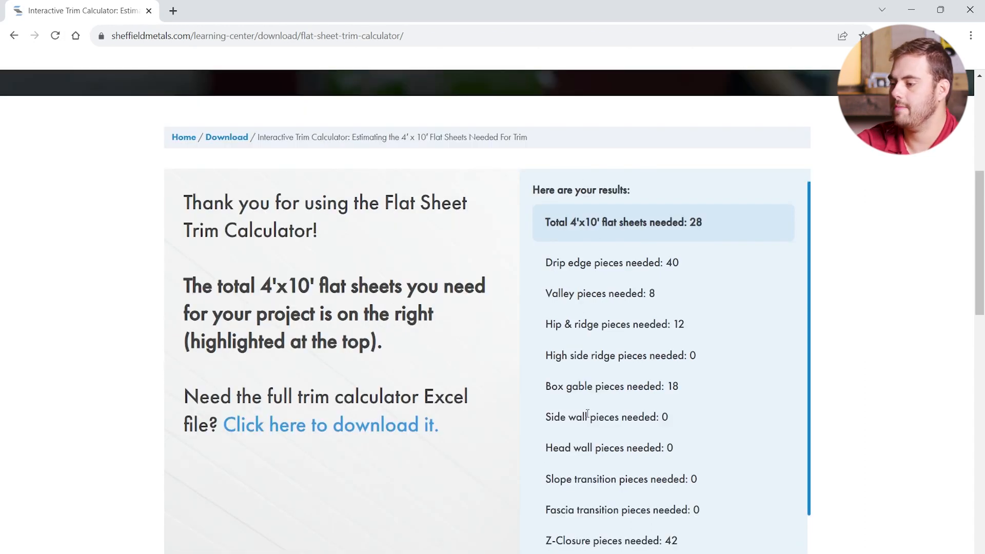
{"action": "mouse_move", "coordinate": [647, 278]}
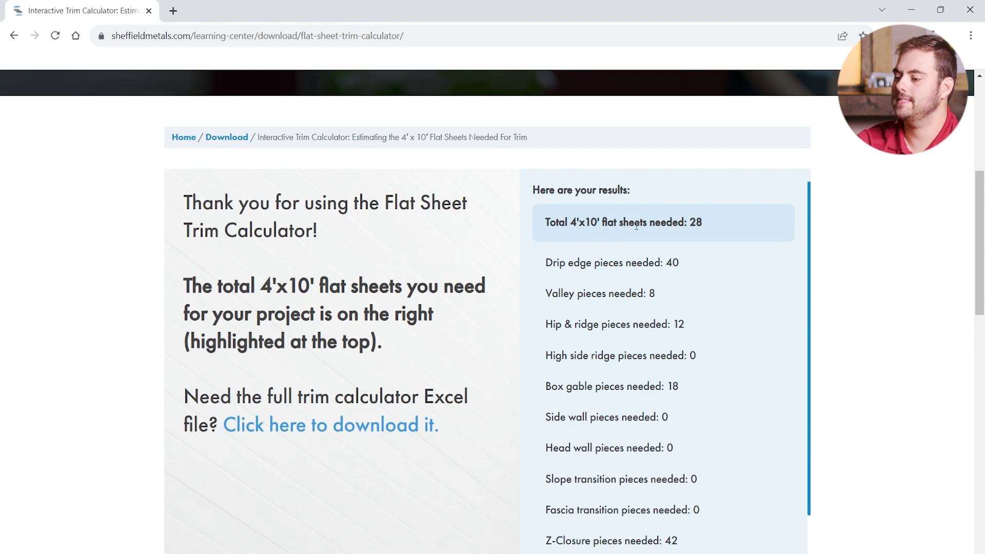
{"action": "mouse_move", "coordinate": [417, 347]}
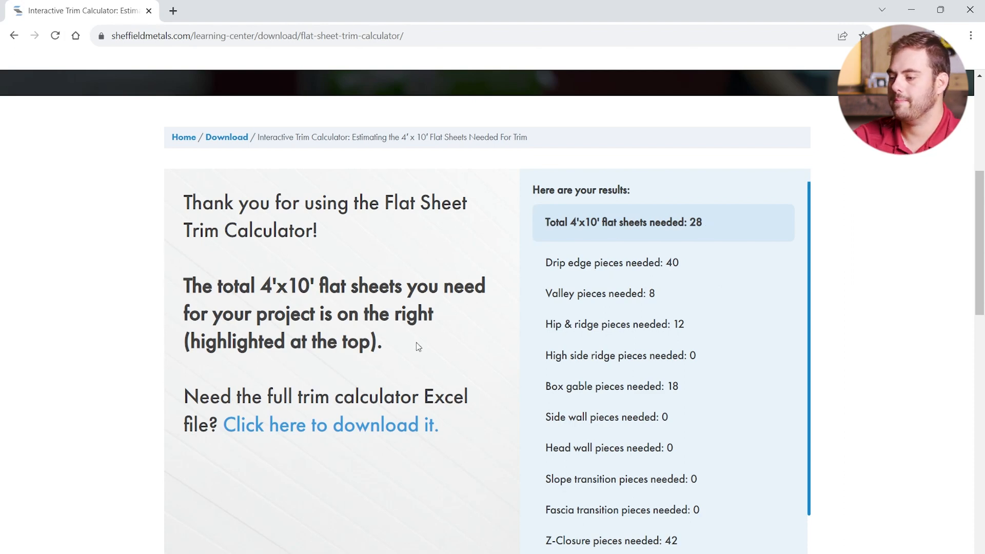
{"action": "mouse_move", "coordinate": [691, 251]}
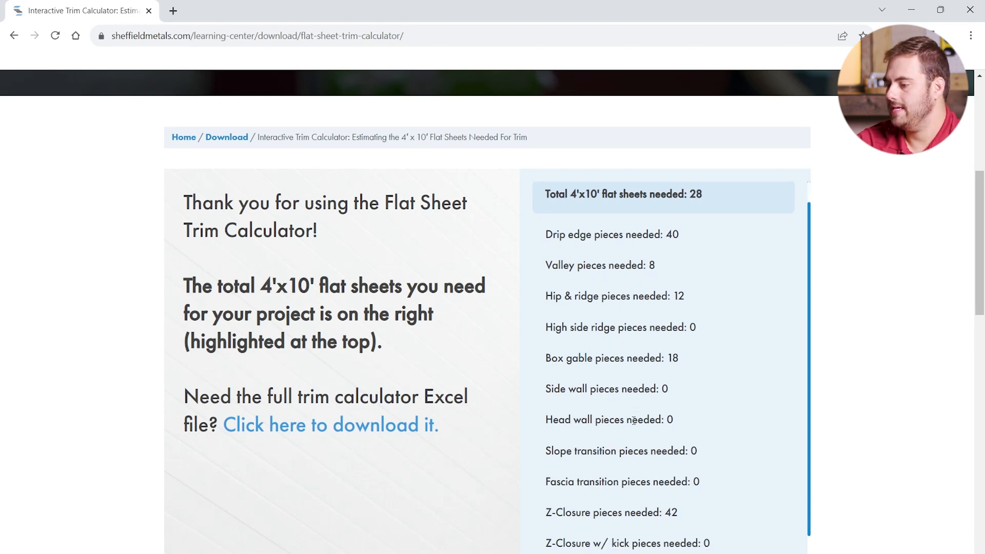
{"action": "scroll", "scroll_direction": "down", "scroll_amount": 3}
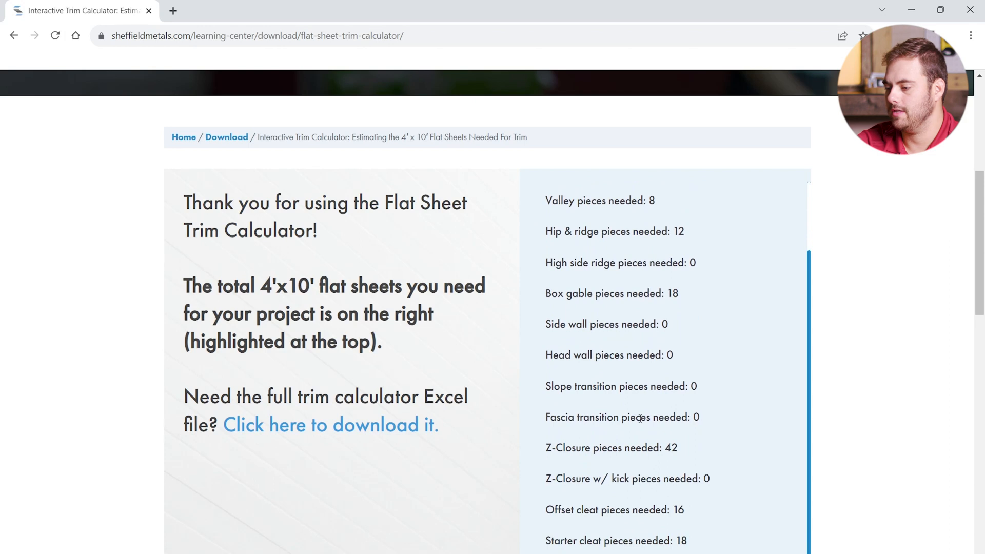
{"action": "scroll", "scroll_direction": "up", "scroll_amount": 3}
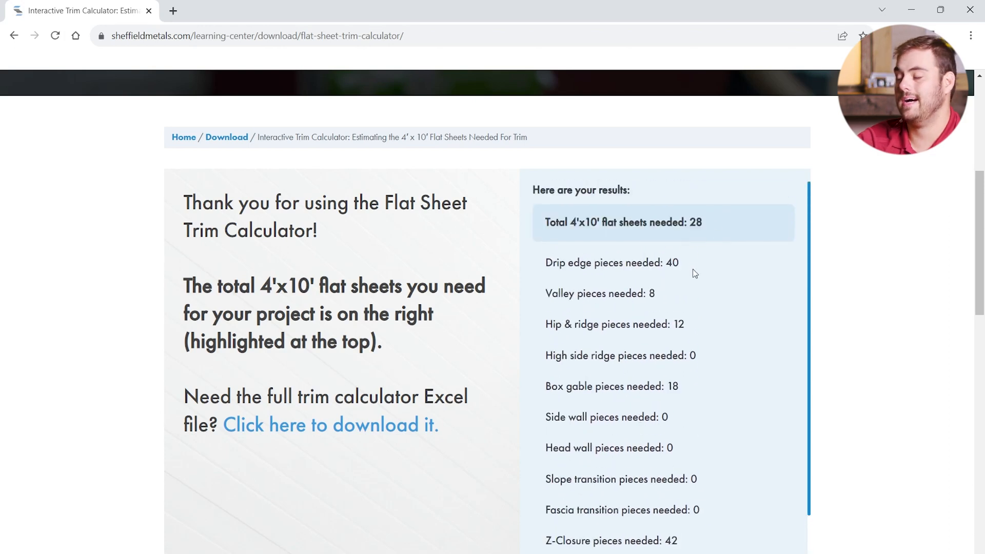
{"action": "mouse_move", "coordinate": [697, 279]}
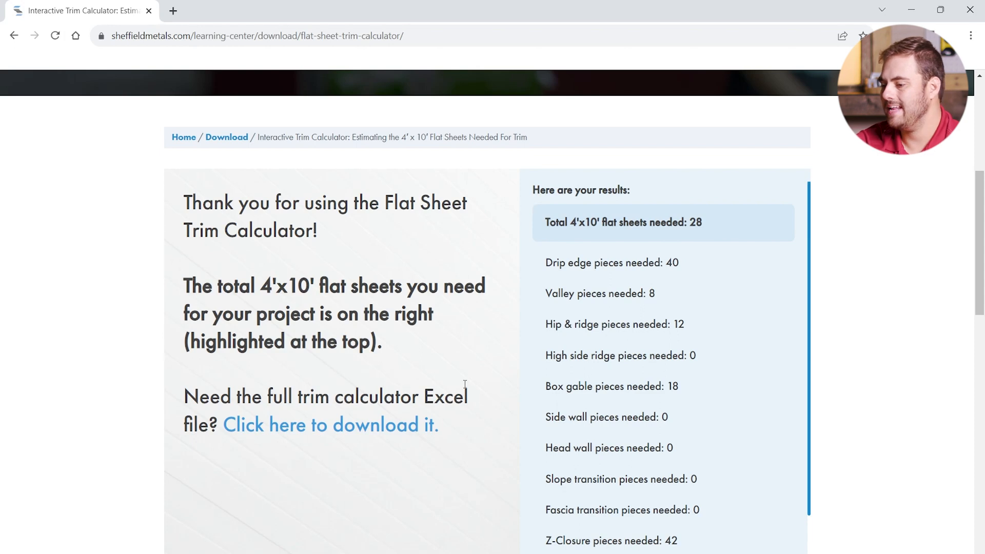
{"action": "mouse_move", "coordinate": [490, 399]}
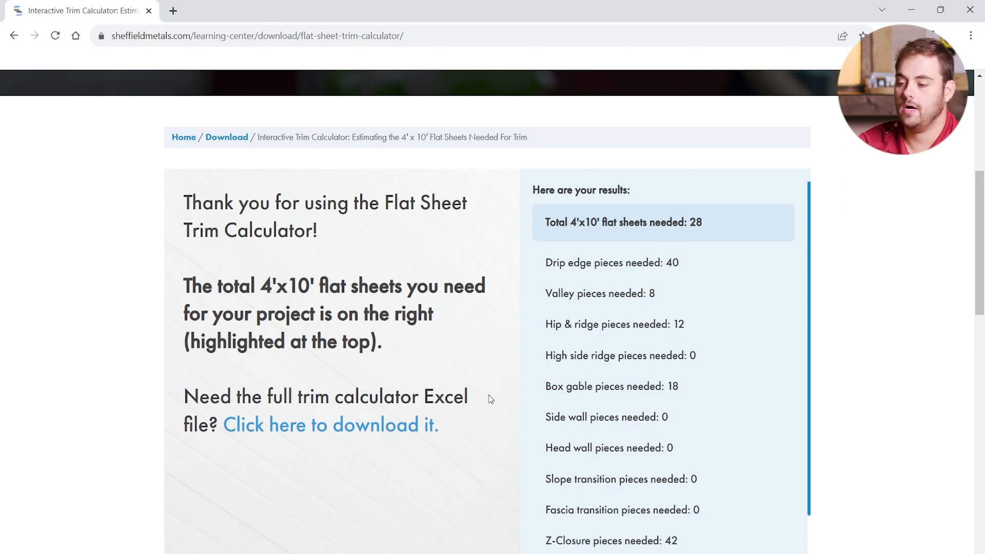
{"action": "mouse_move", "coordinate": [441, 485]}
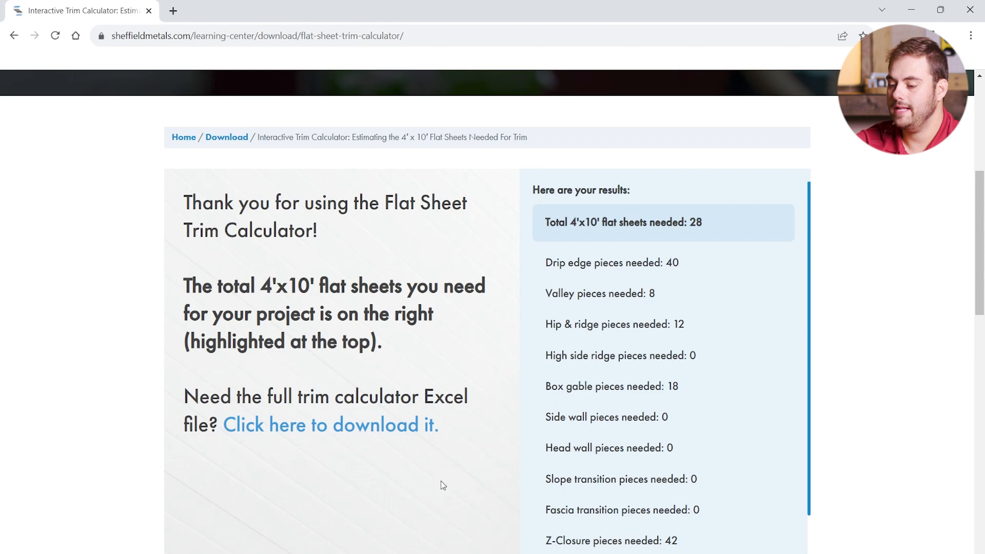
{"action": "mouse_move", "coordinate": [349, 429]}
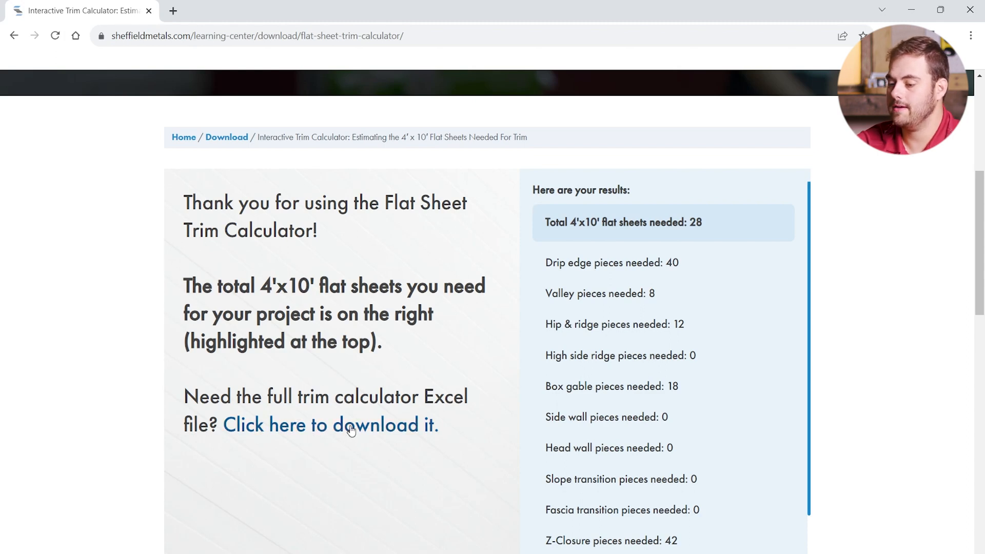
Follow the 'Click here to download it.' link and view the download sign-up form.
{"action": "left_click", "coordinate": [329, 425]}
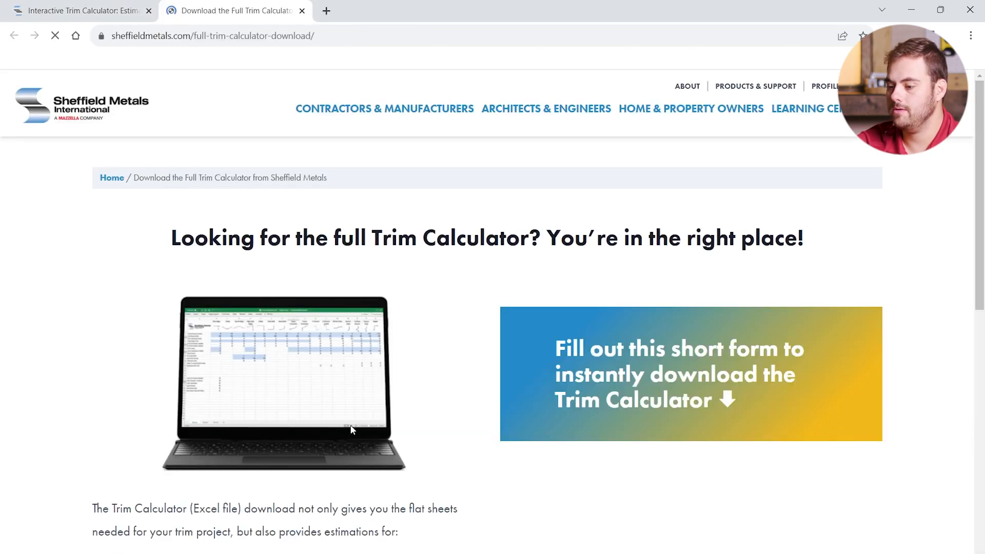
{"action": "scroll", "scroll_direction": "down", "scroll_amount": 3}
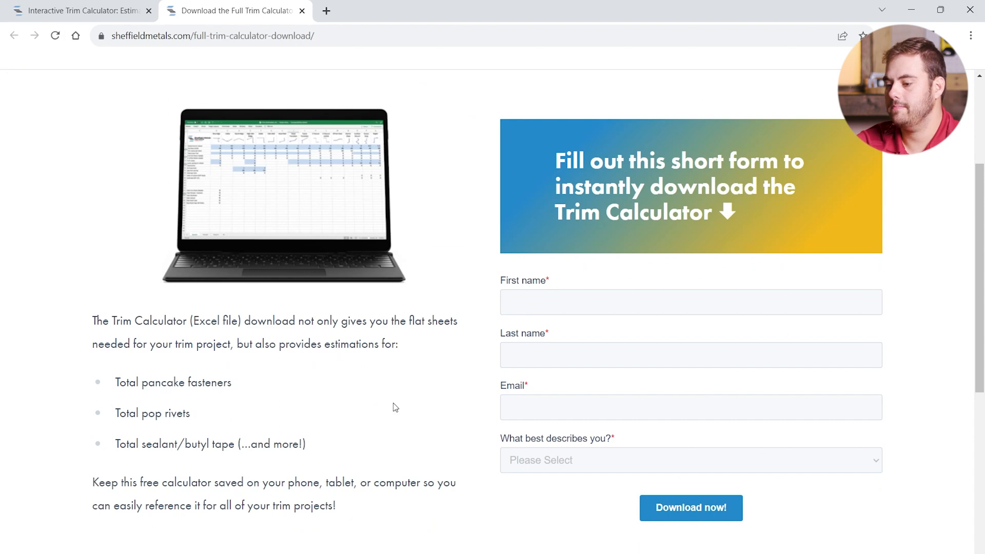
{"action": "mouse_move", "coordinate": [458, 352]}
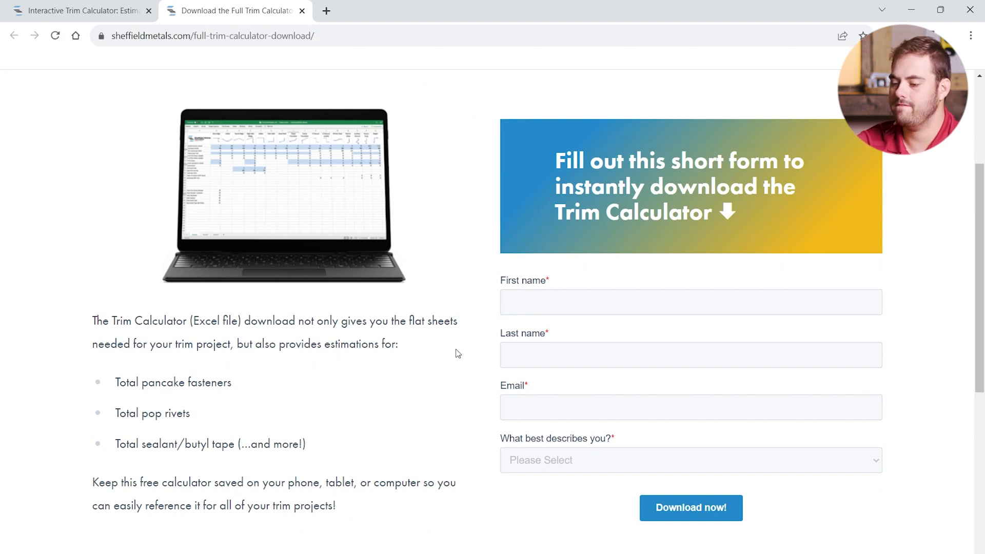
{"action": "scroll", "scroll_direction": "up", "scroll_amount": 3}
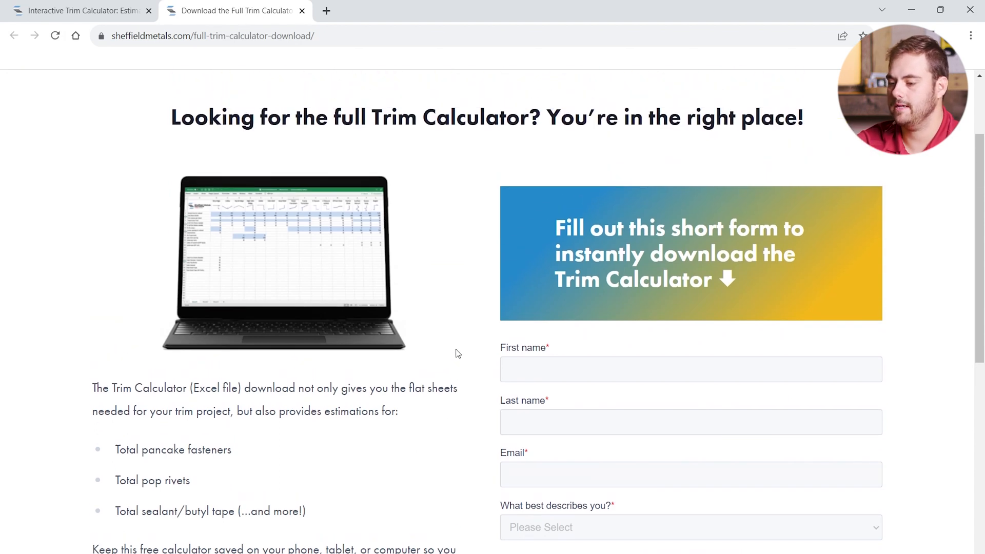
{"action": "mouse_move", "coordinate": [435, 252]}
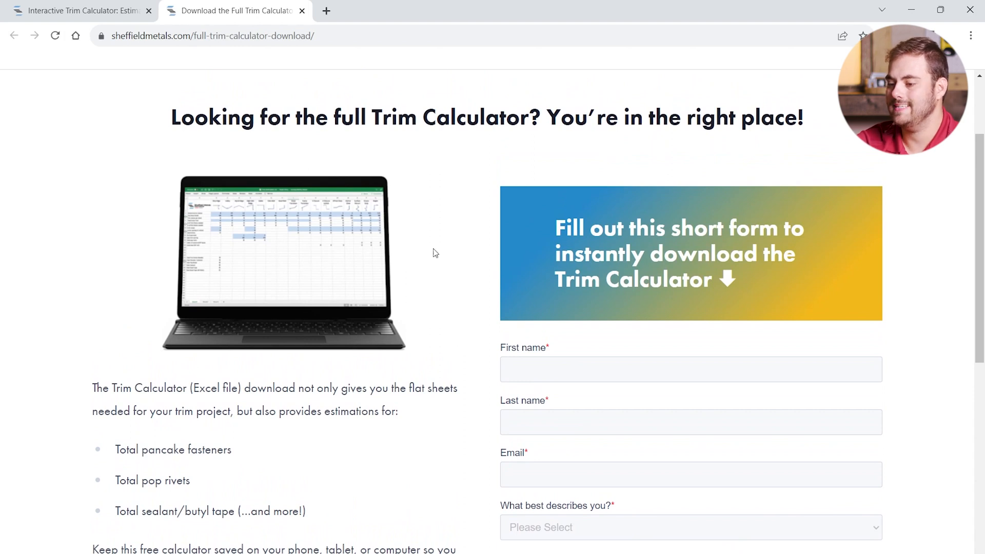
{"action": "mouse_move", "coordinate": [431, 252]}
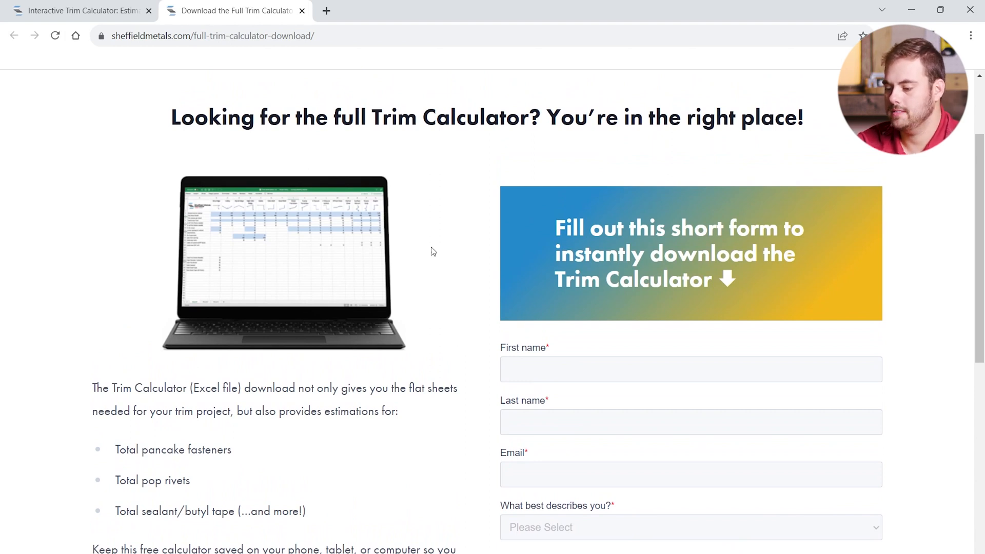